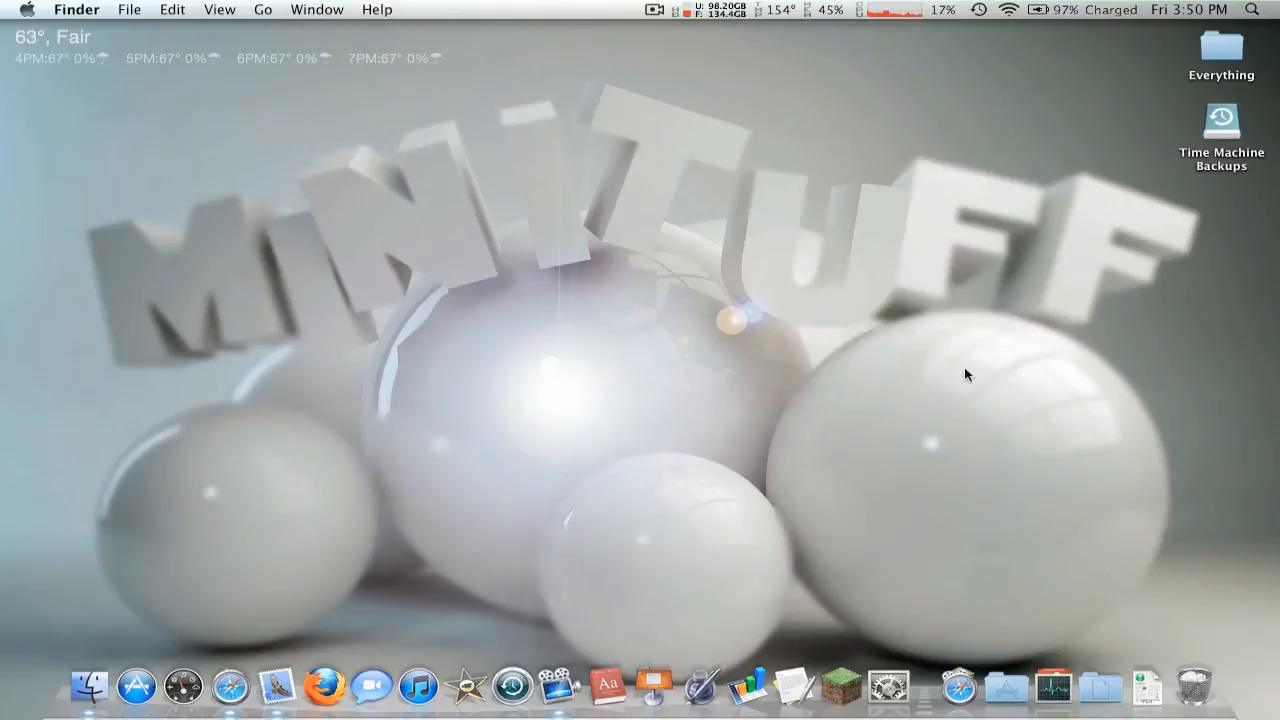
mouse_move(1010, 368)
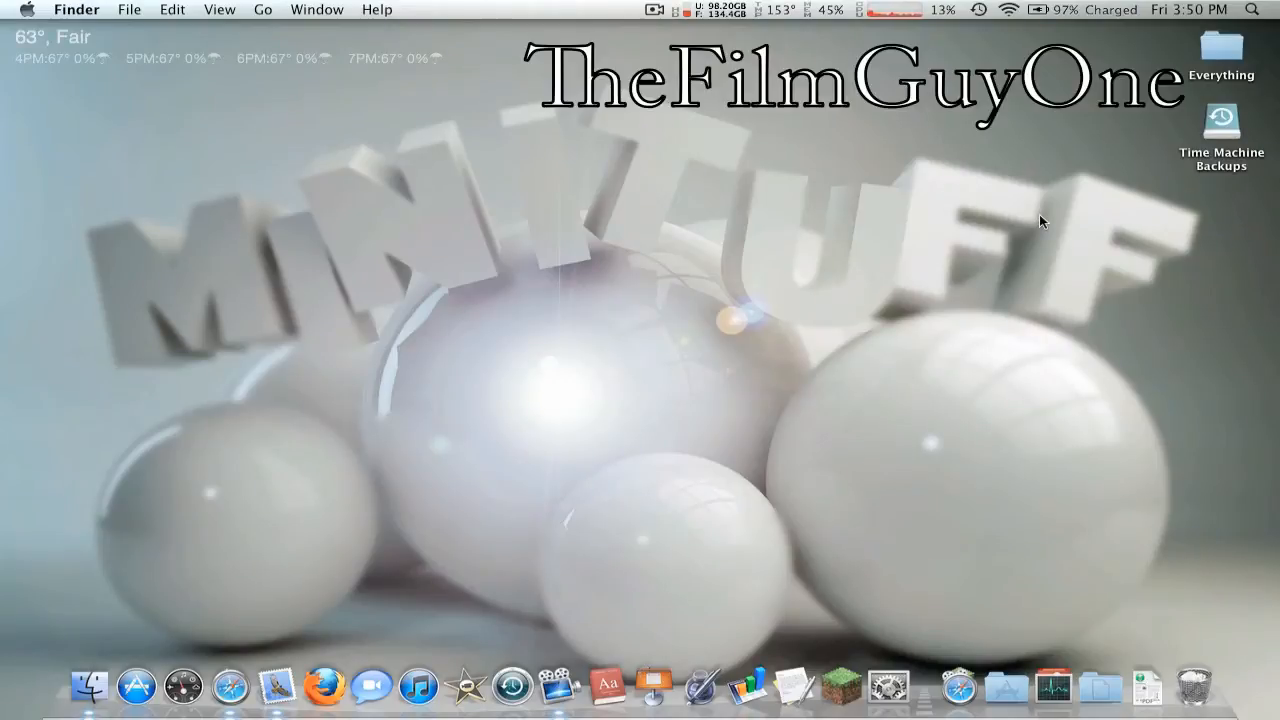
mouse_move(1204, 448)
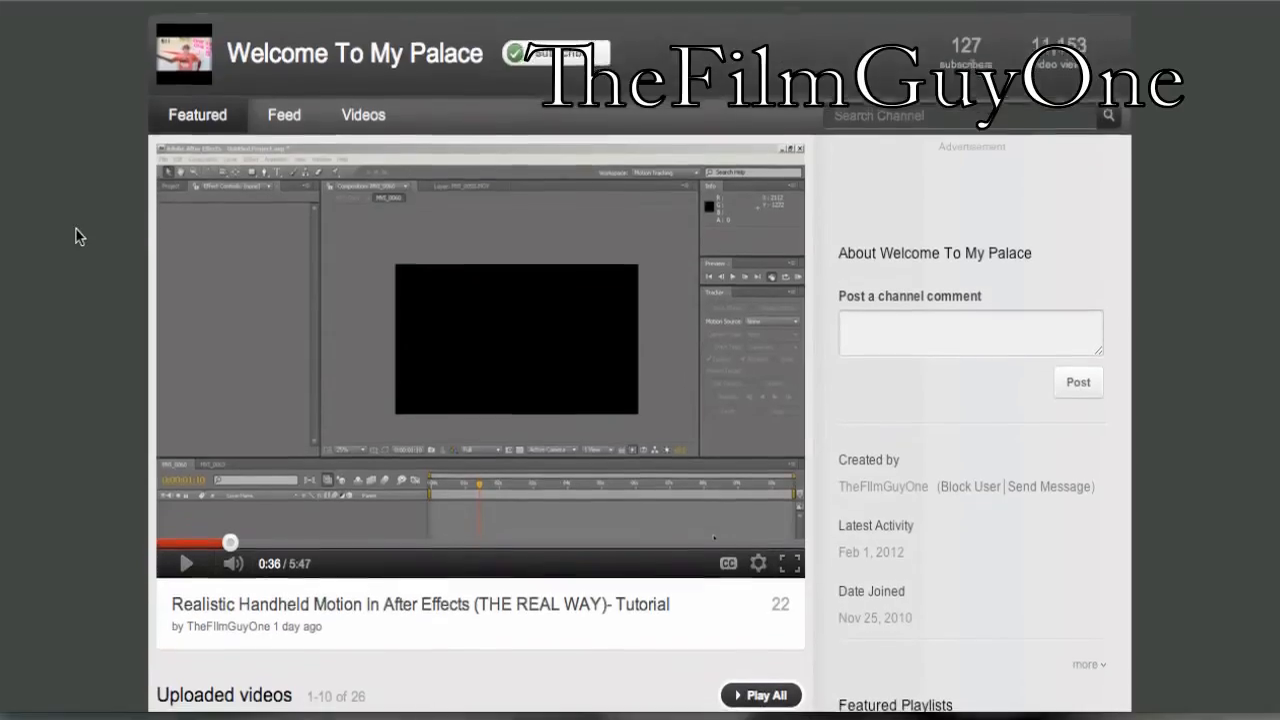
- Set the export to the Desktop with the 720p For Youtube preset at 1280×720 and reach the preset manager
scroll("down", 3)
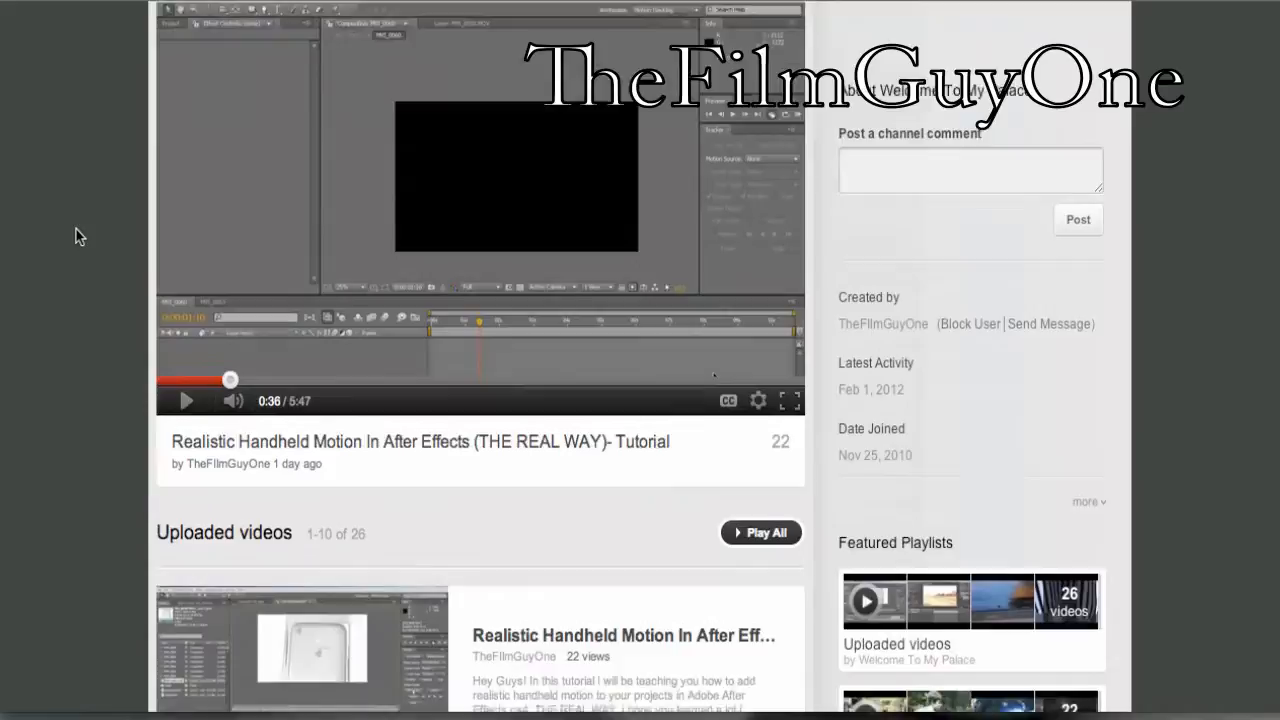
scroll("down", 3)
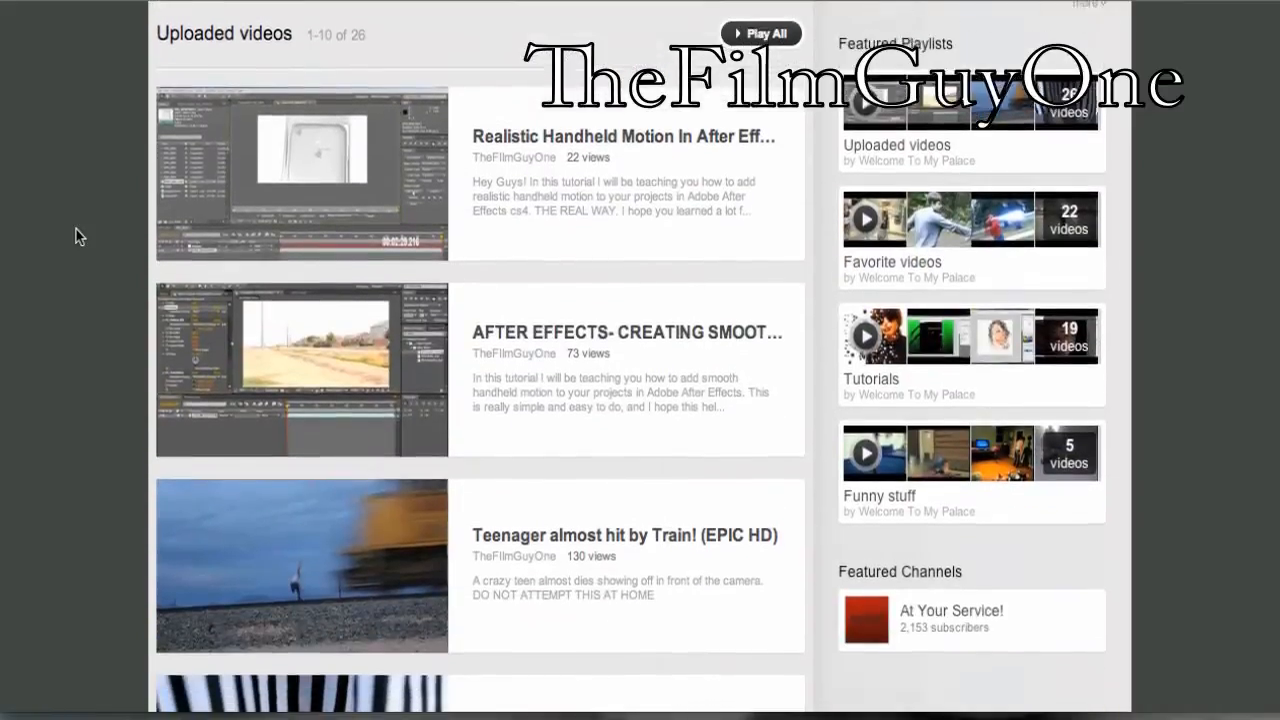
scroll("down", 3)
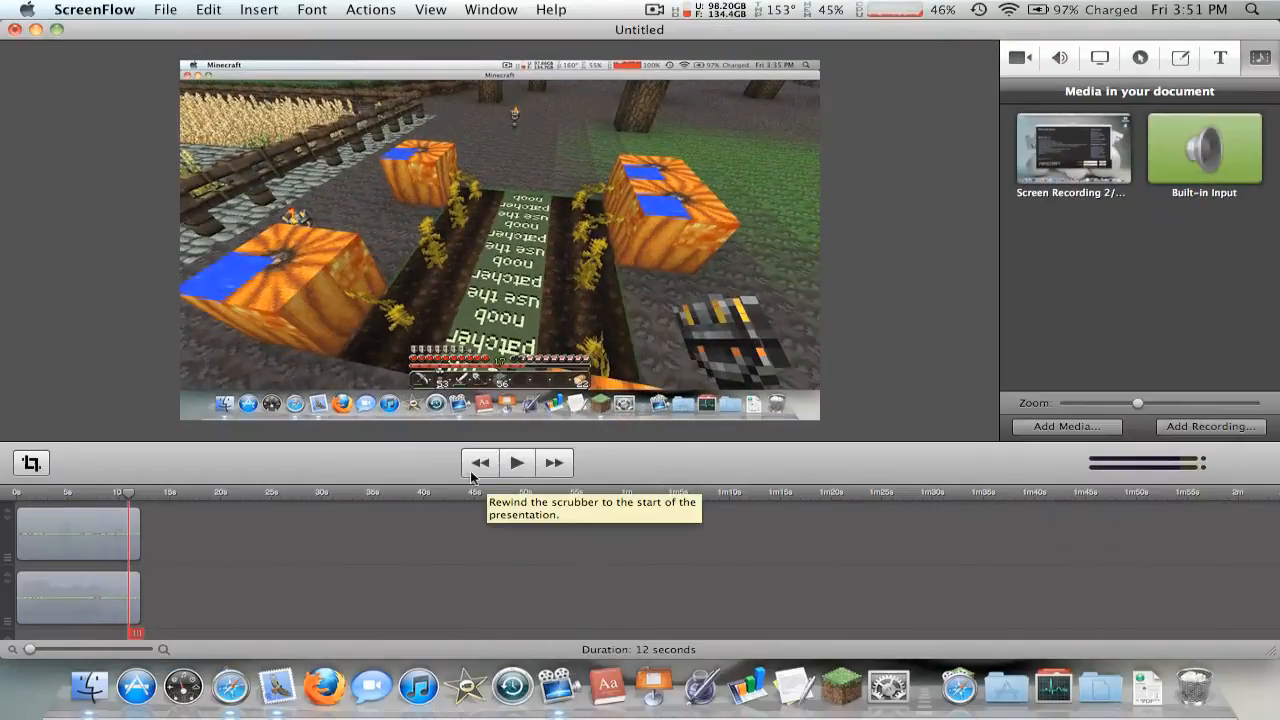
mouse_move(32, 460)
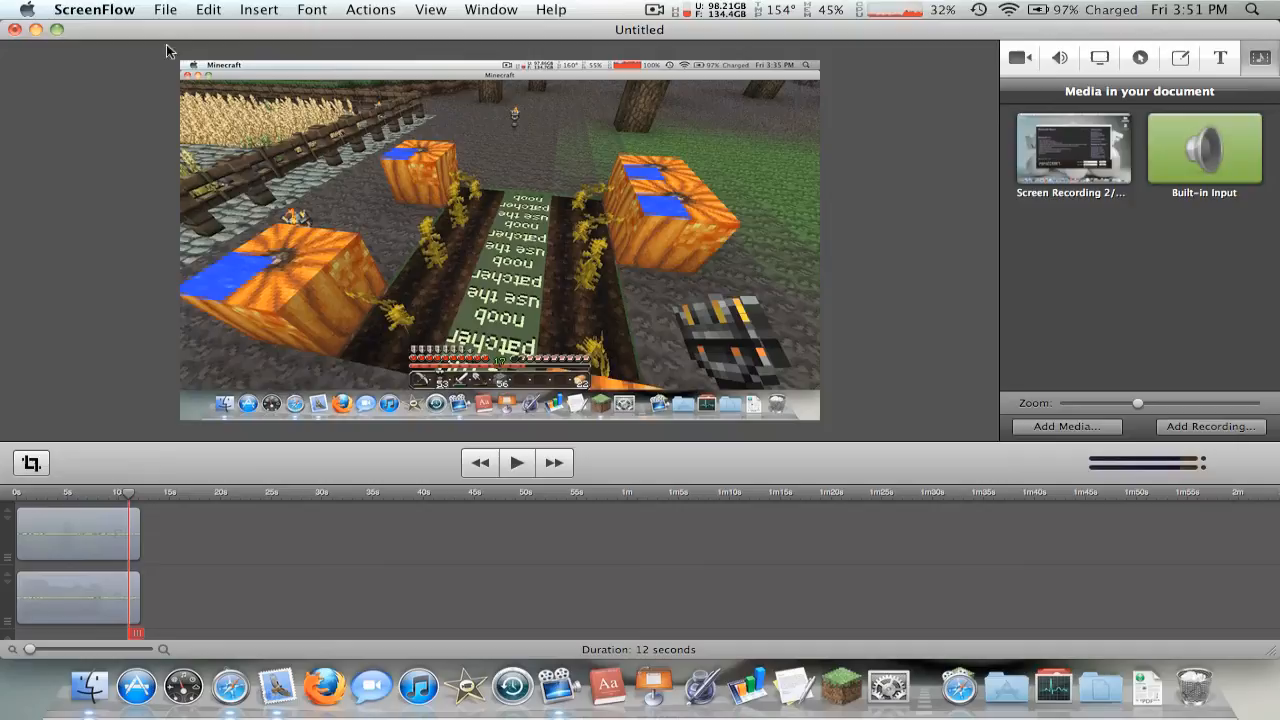
mouse_move(370, 368)
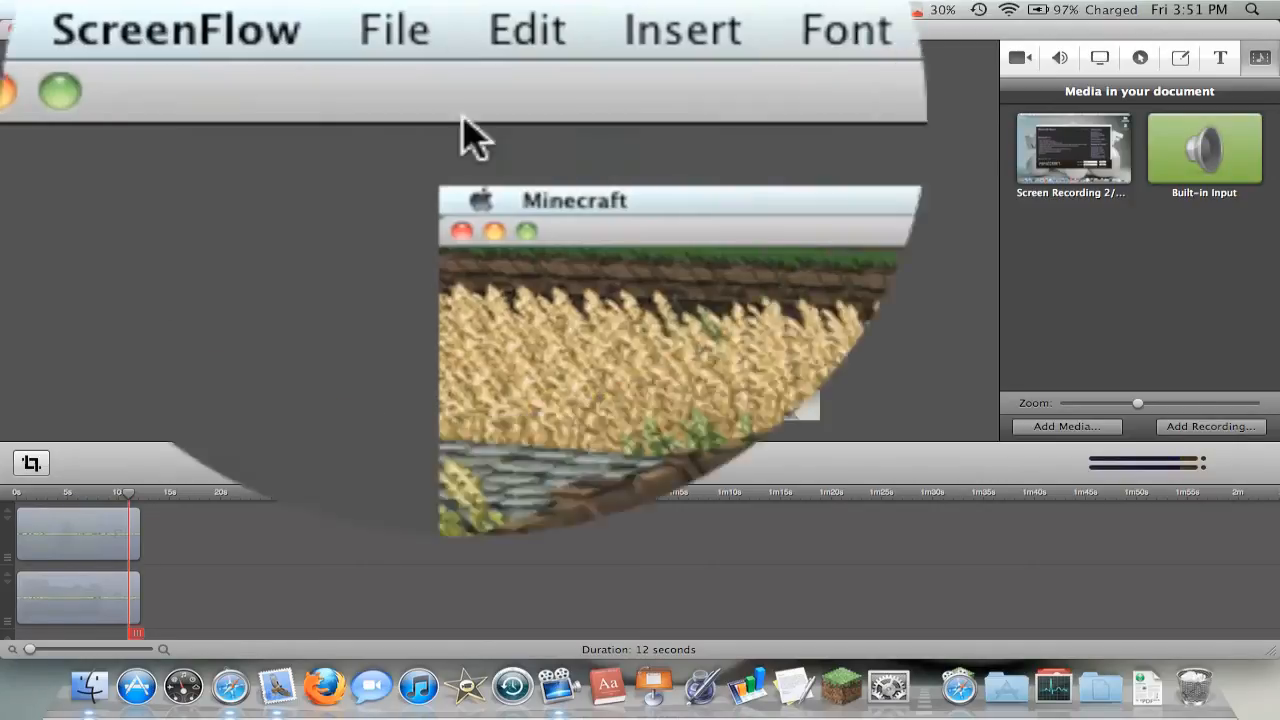
left_click(166, 10)
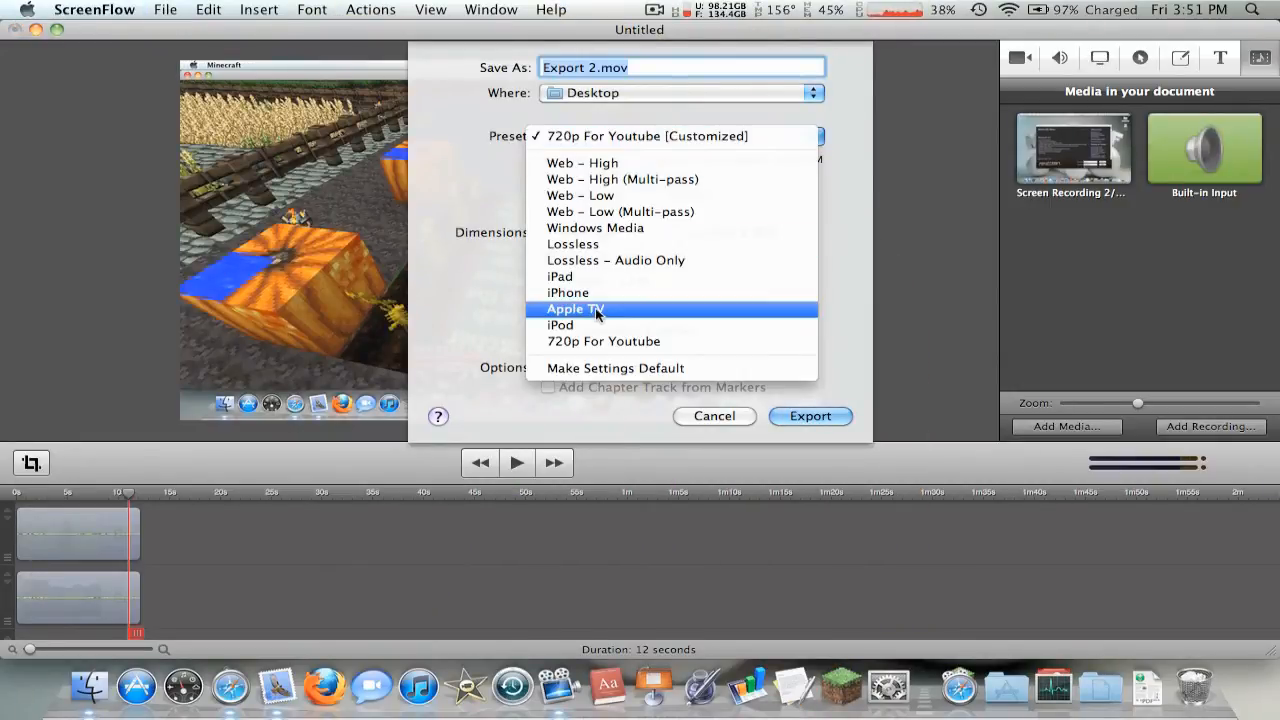
mouse_move(604, 340)
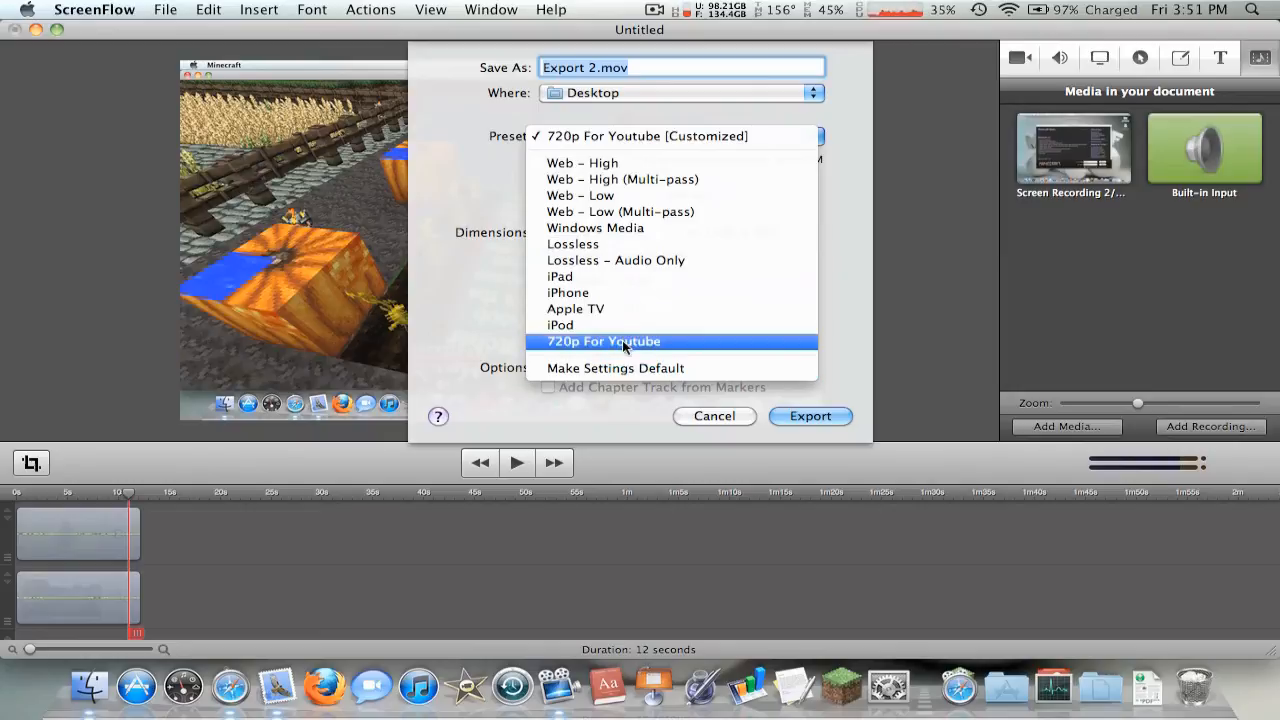
left_click(604, 340)
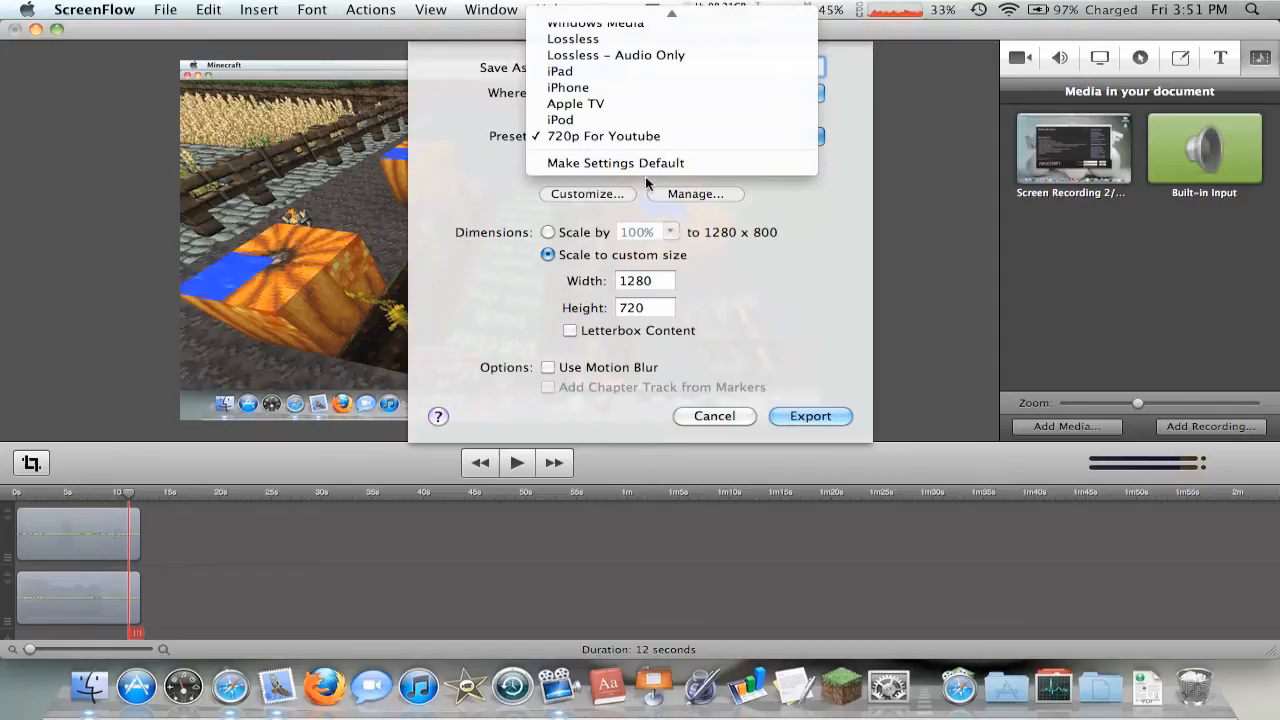
left_click(604, 136)
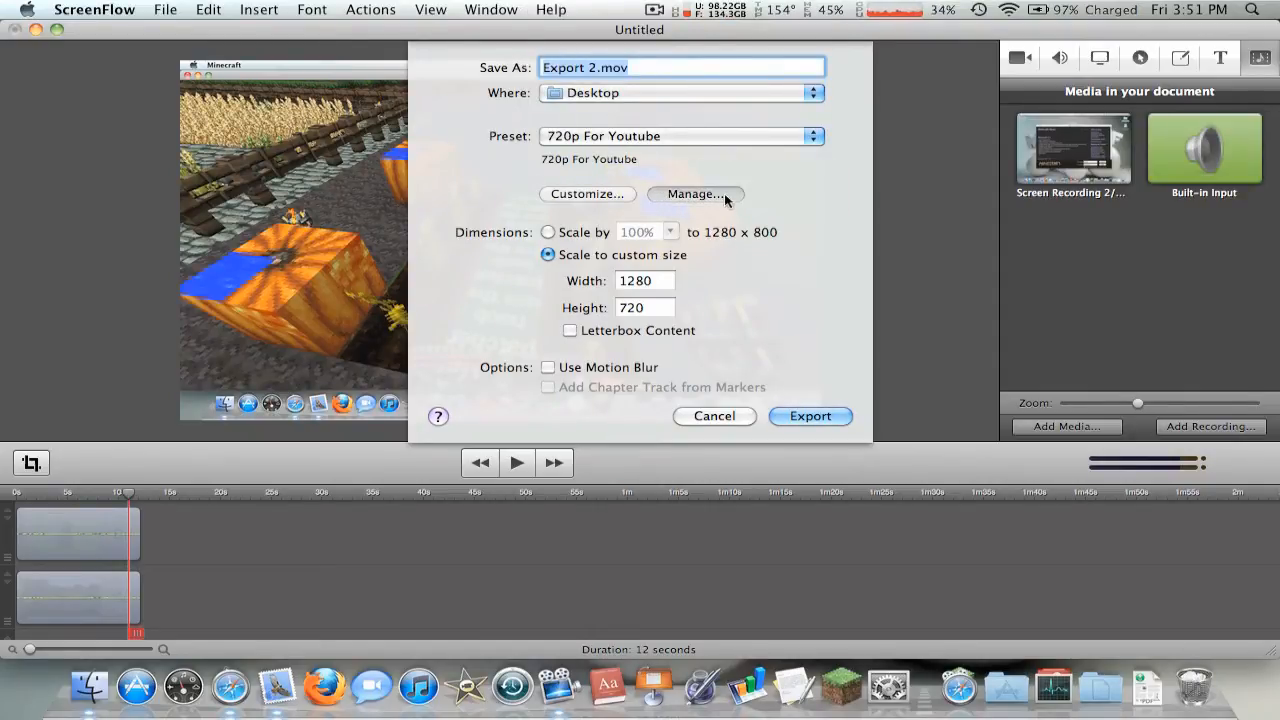
left_click(696, 194)
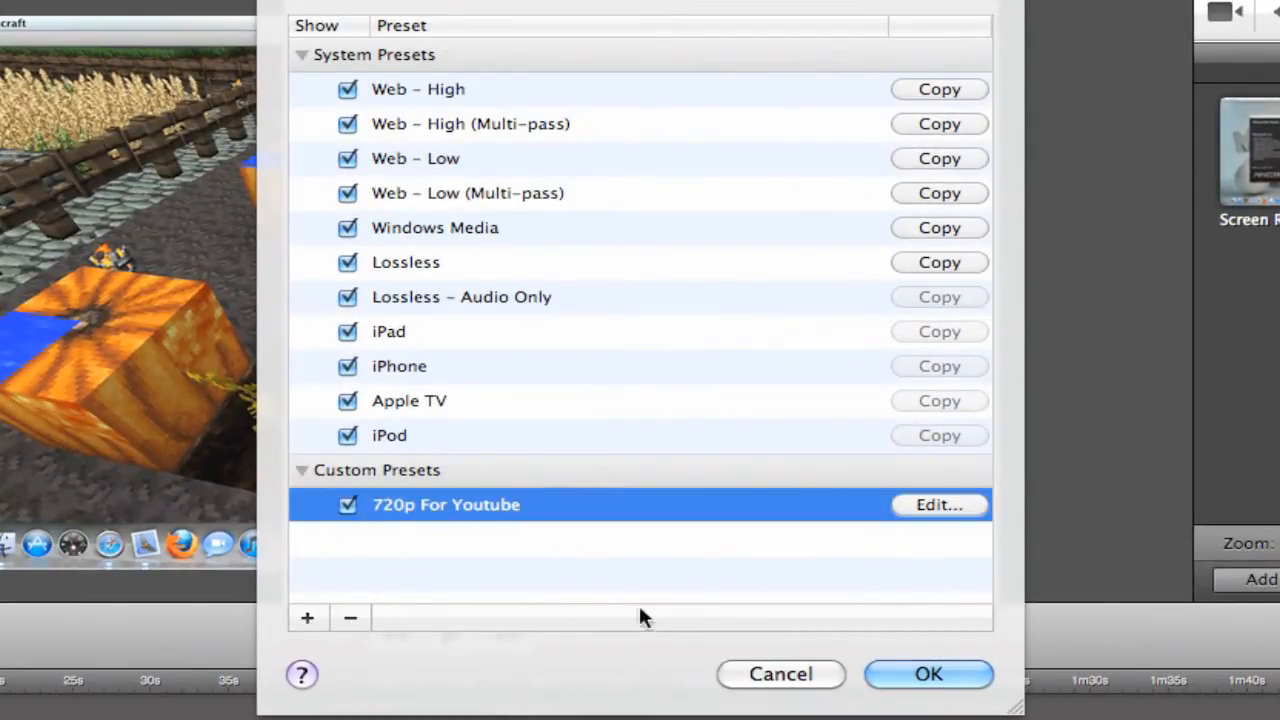
- Duplicate a system preset into a custom preset named Copy and select it
left_click(928, 672)
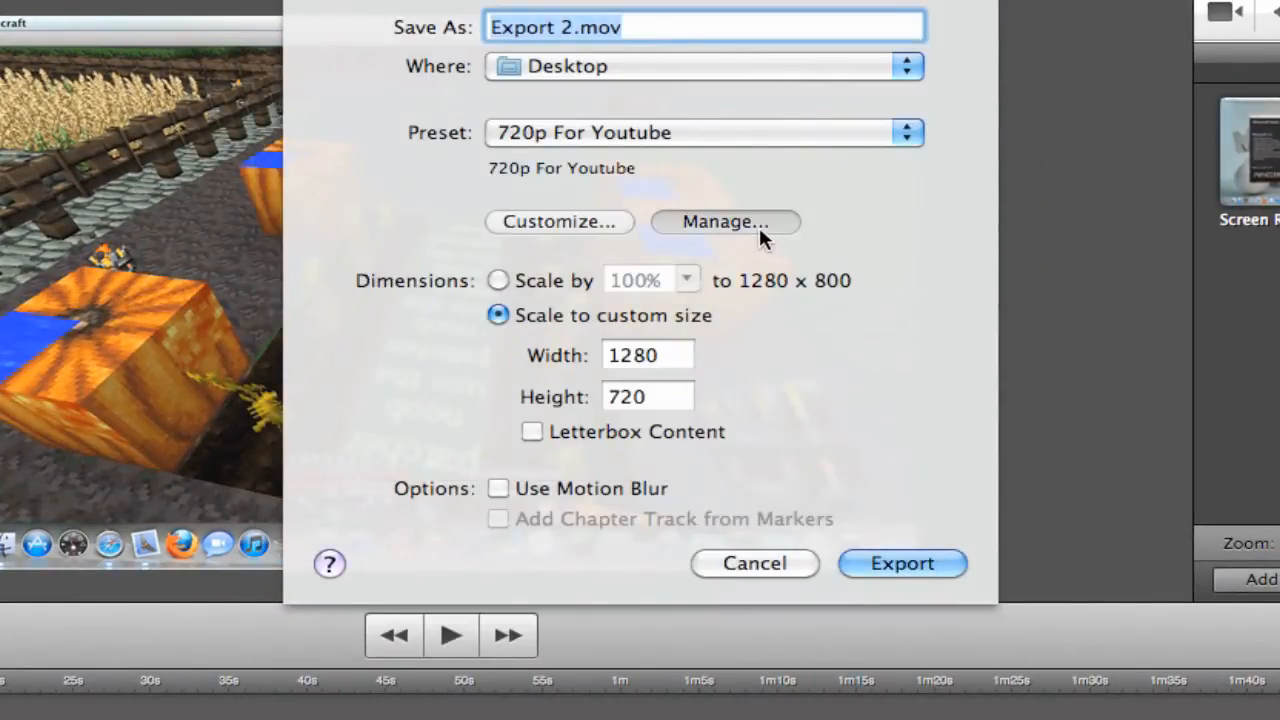
left_click(724, 220)
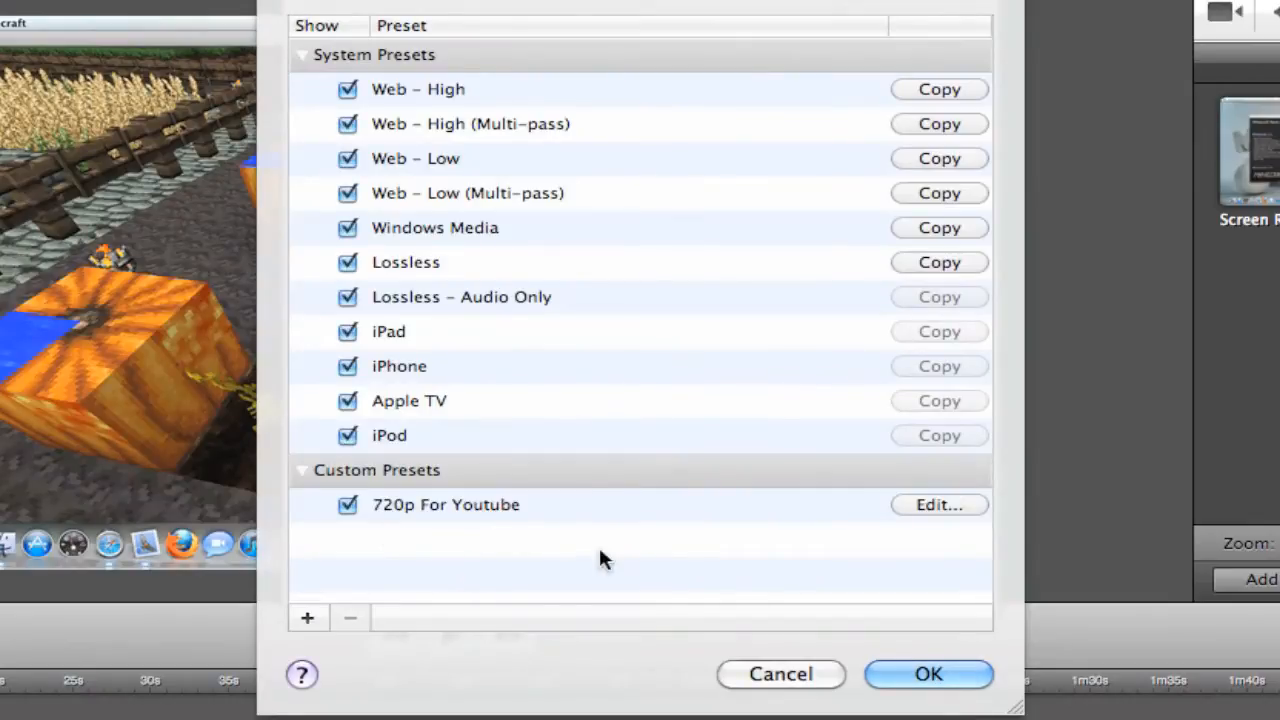
mouse_move(484, 570)
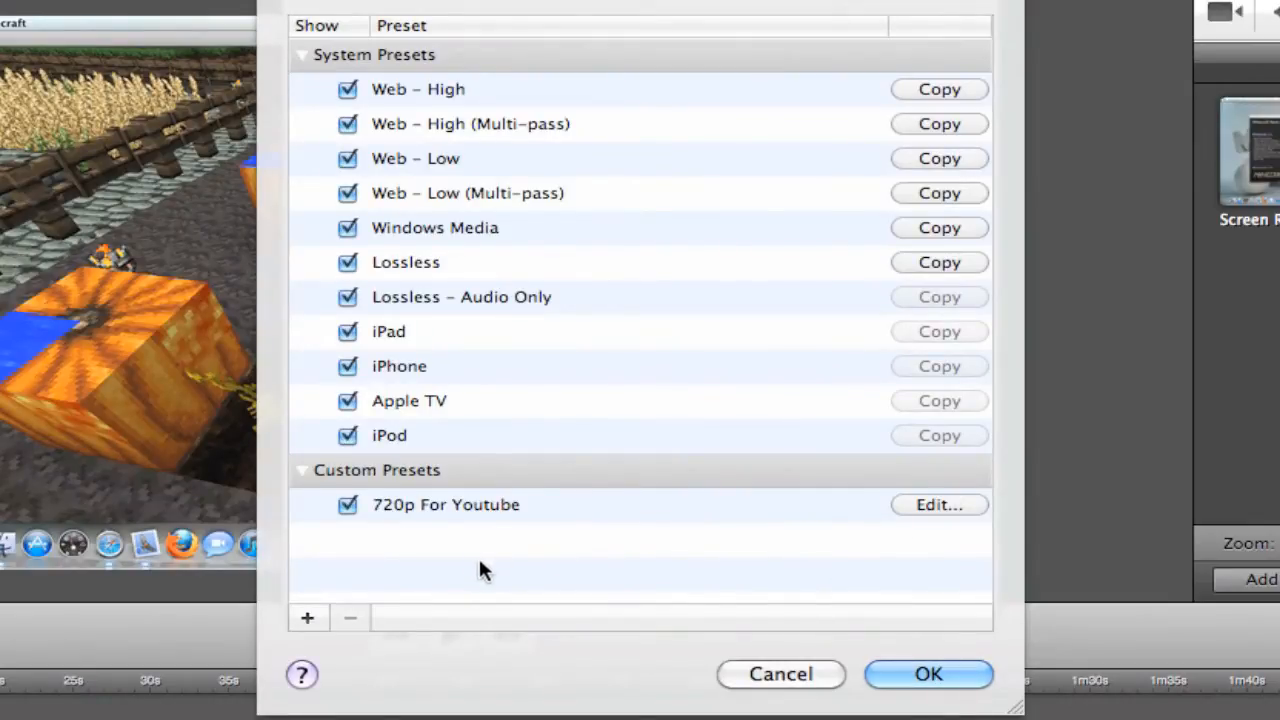
mouse_move(344, 558)
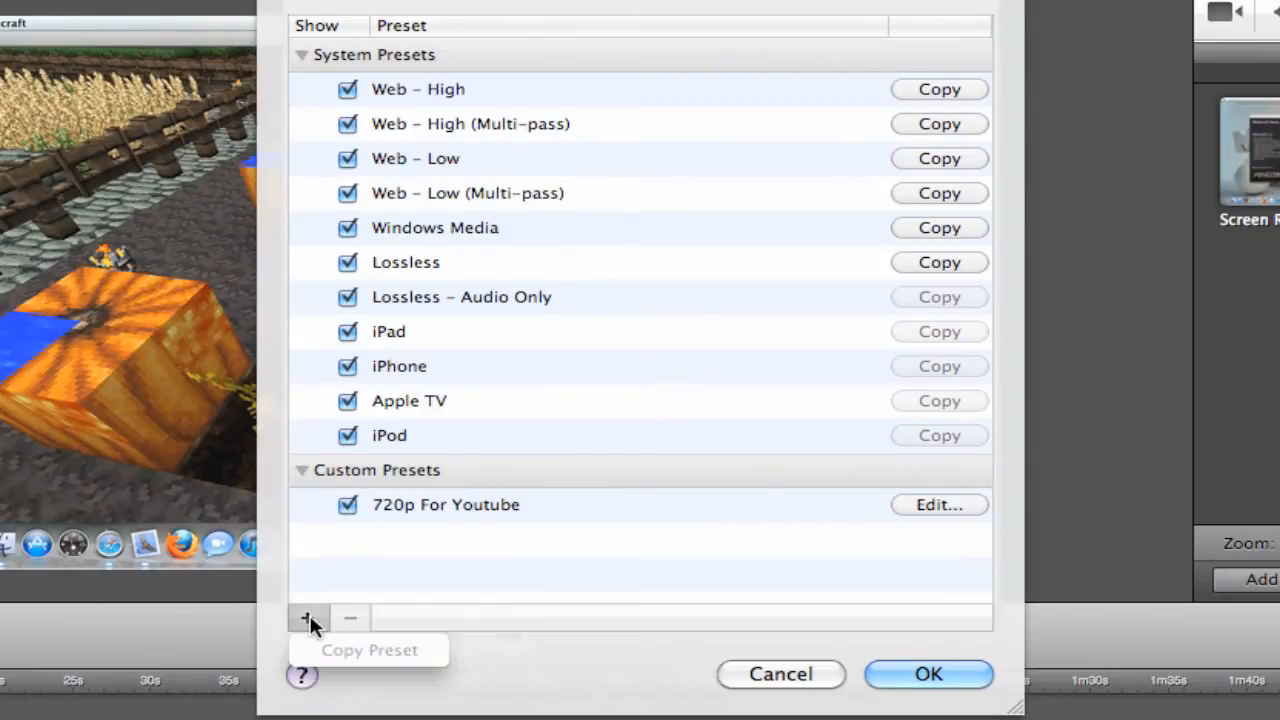
mouse_move(604, 556)
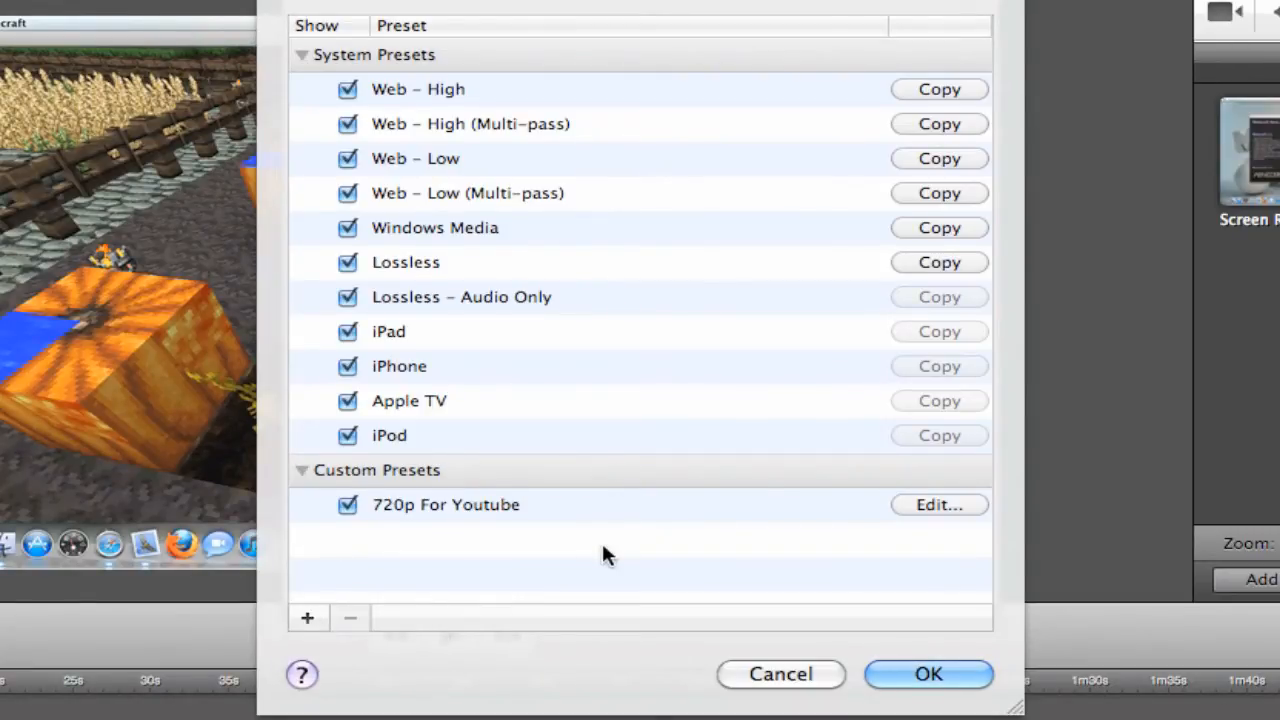
mouse_move(416, 118)
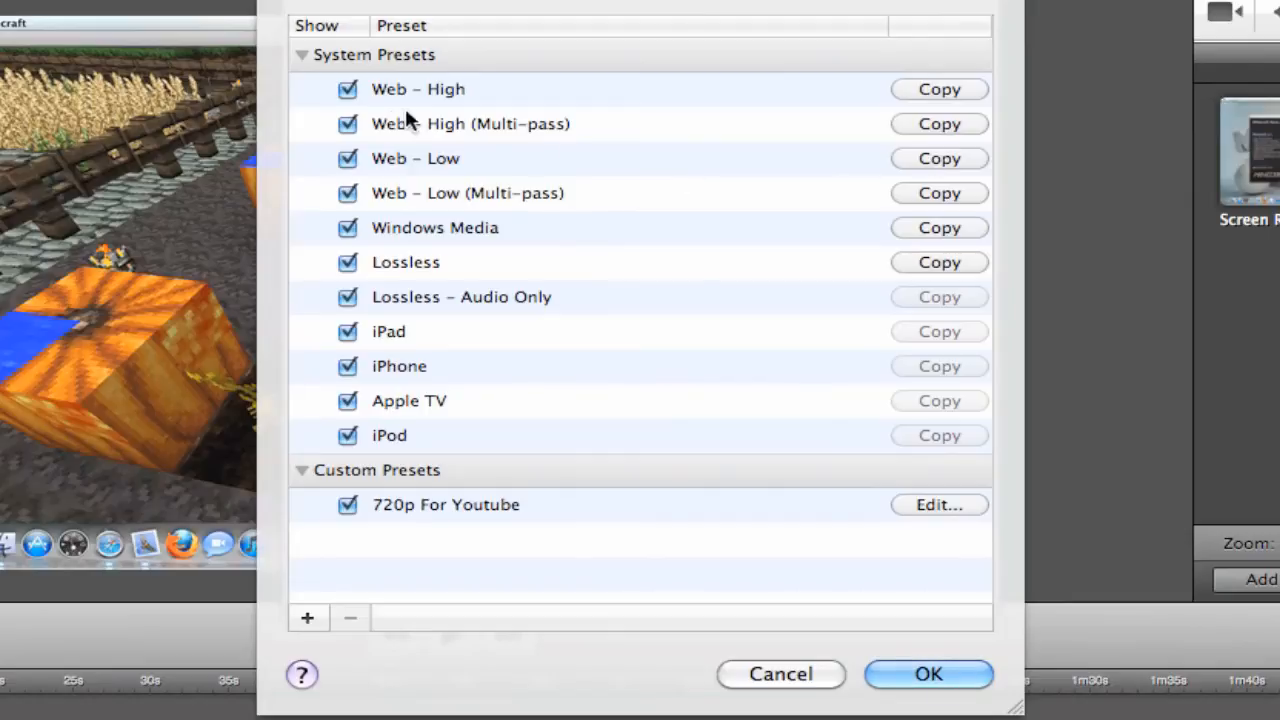
mouse_move(938, 124)
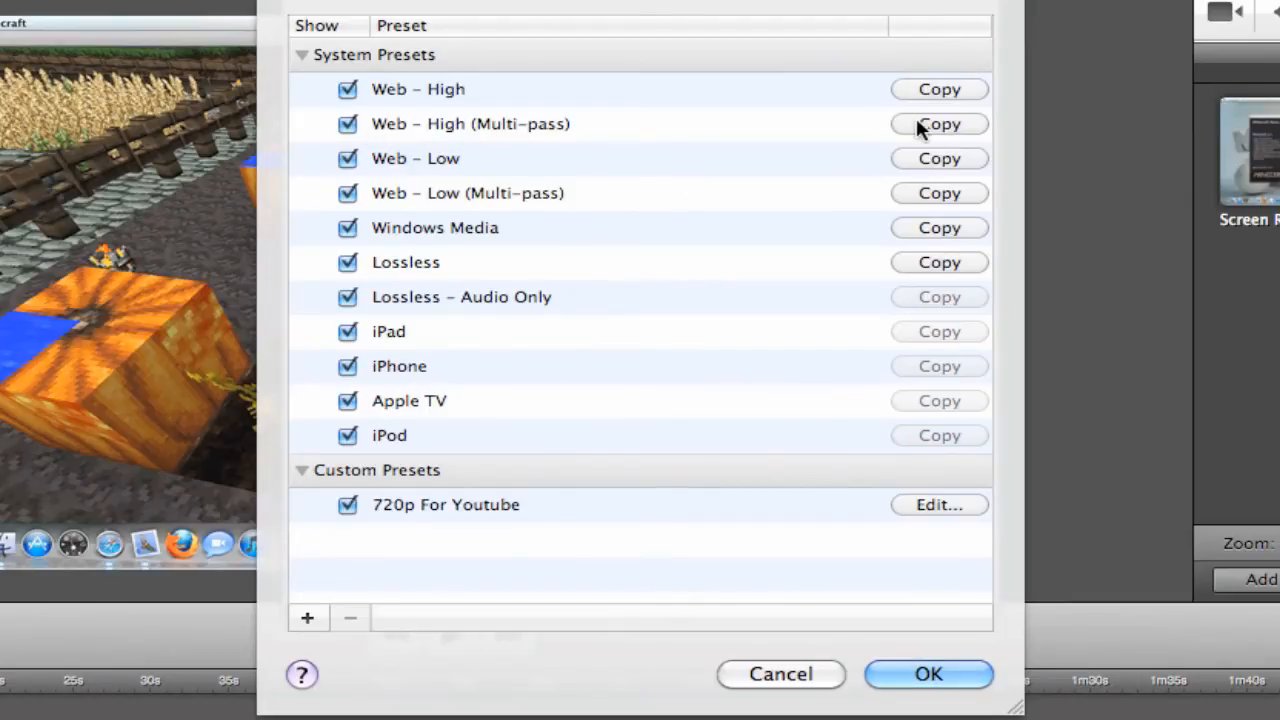
left_click(938, 124)
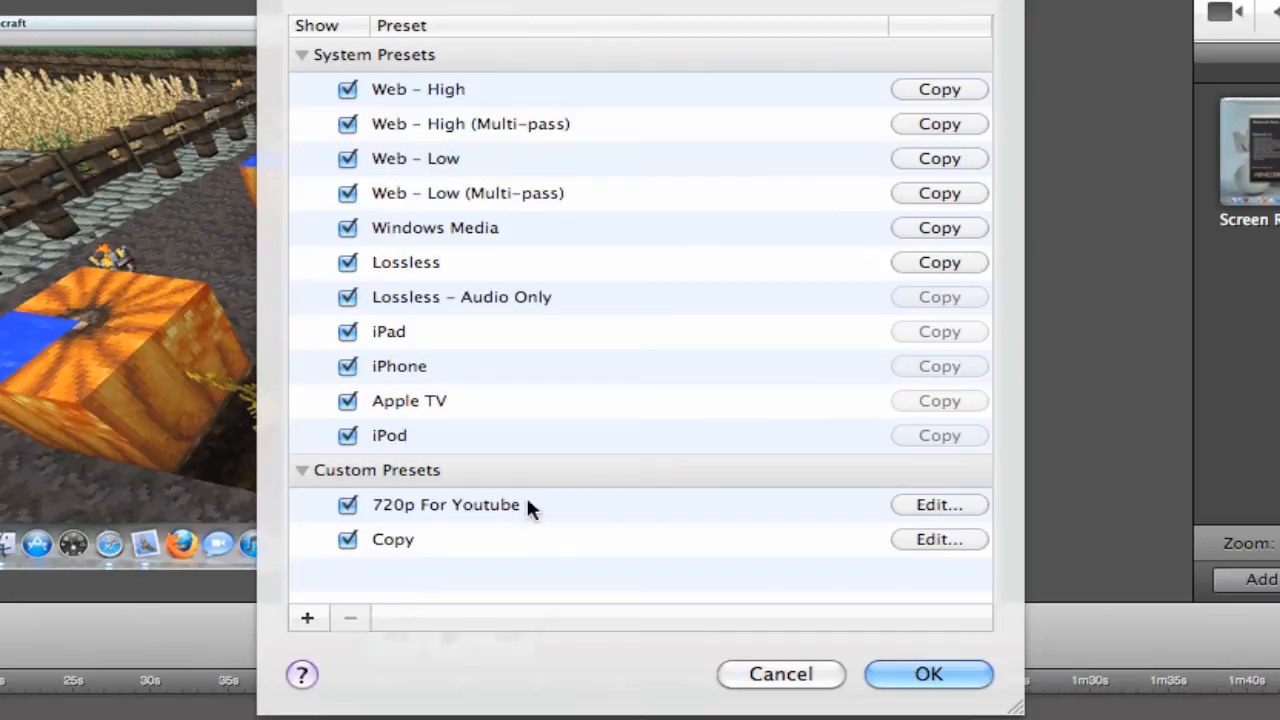
mouse_move(524, 558)
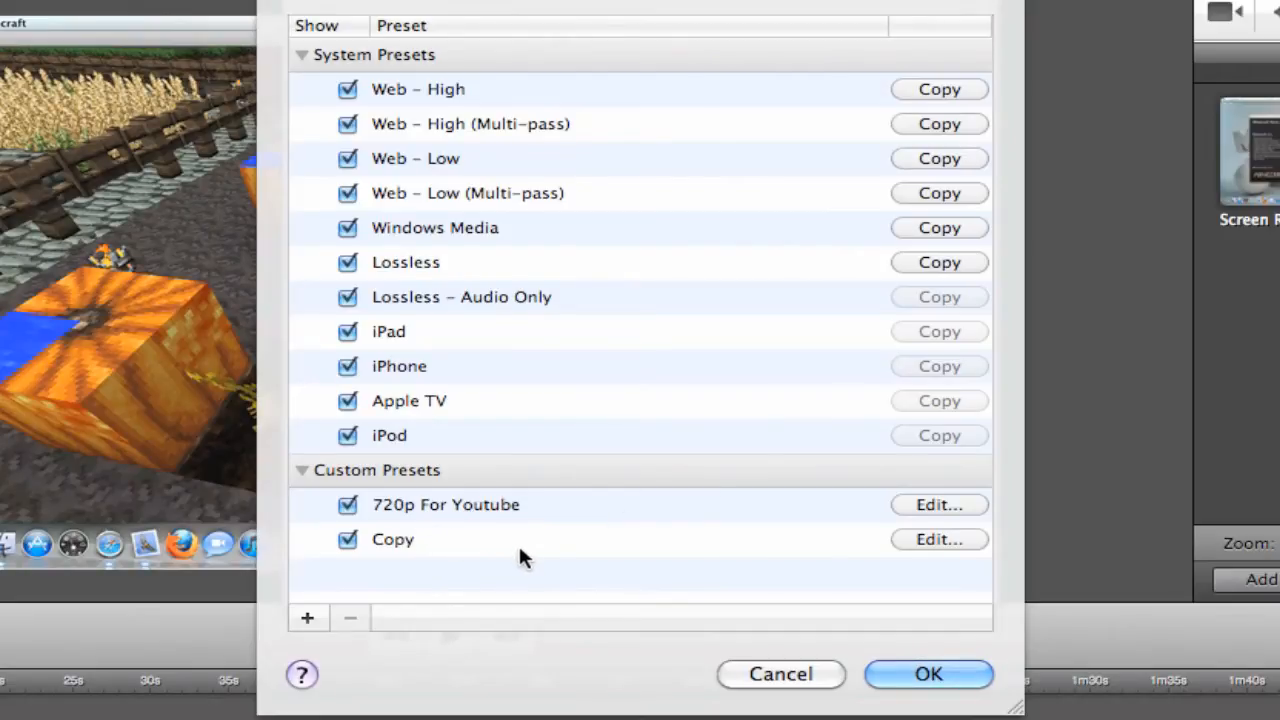
left_click(392, 540)
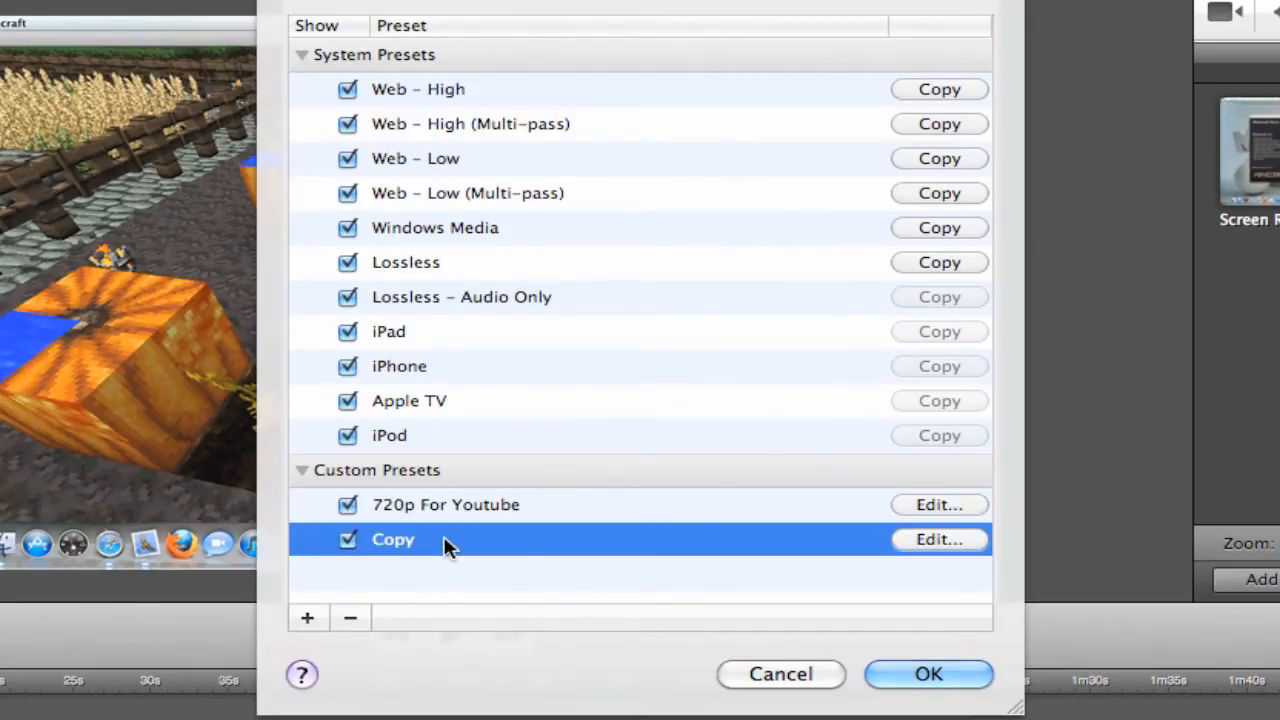
- Edit the Copy preset to show its H.264 1280×720 video and AAC stereo movie settings
left_click(938, 540)
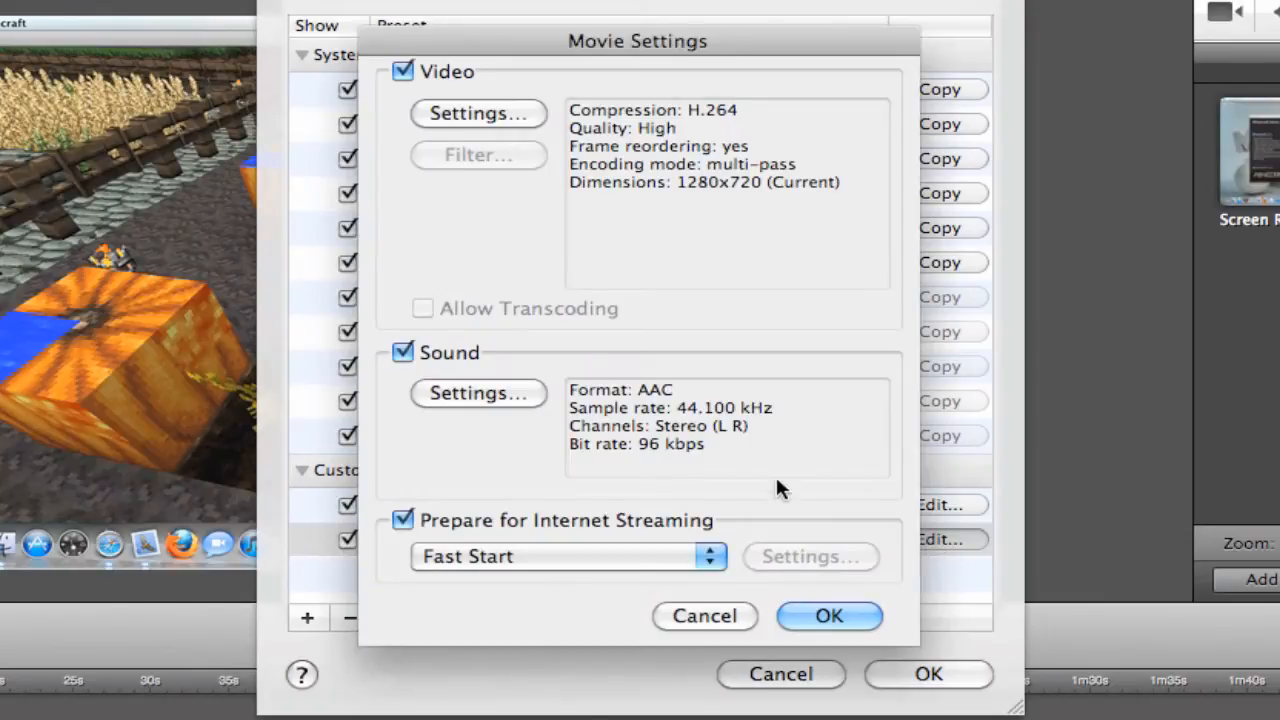
mouse_move(408, 310)
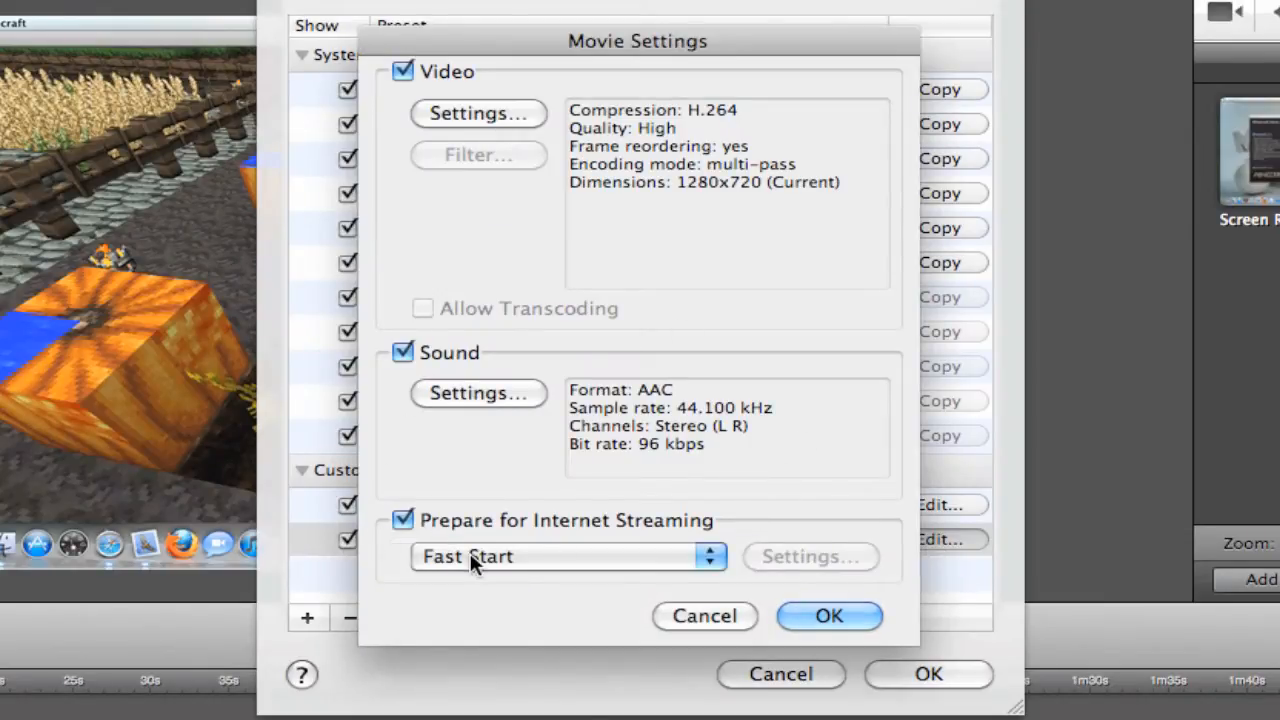
mouse_move(570, 570)
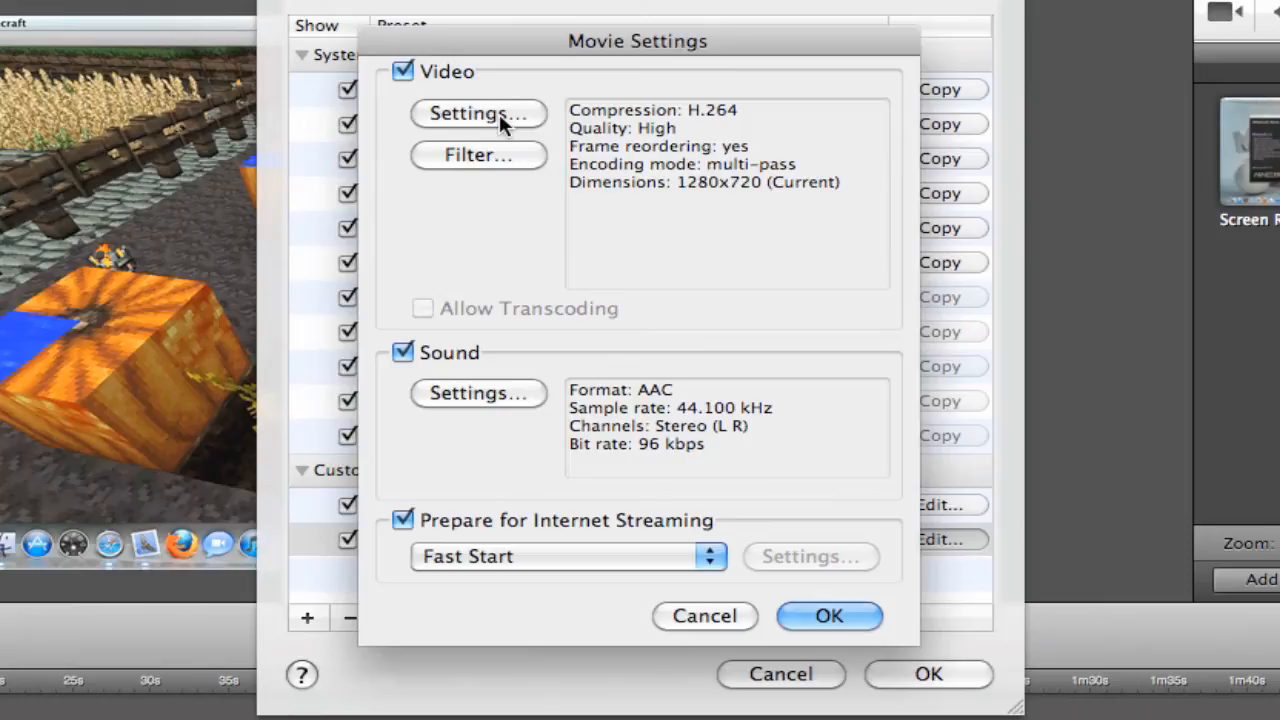
- Set the video compression to H.264 at Best quality with multi-pass encoding, 1280×720
left_click(476, 112)
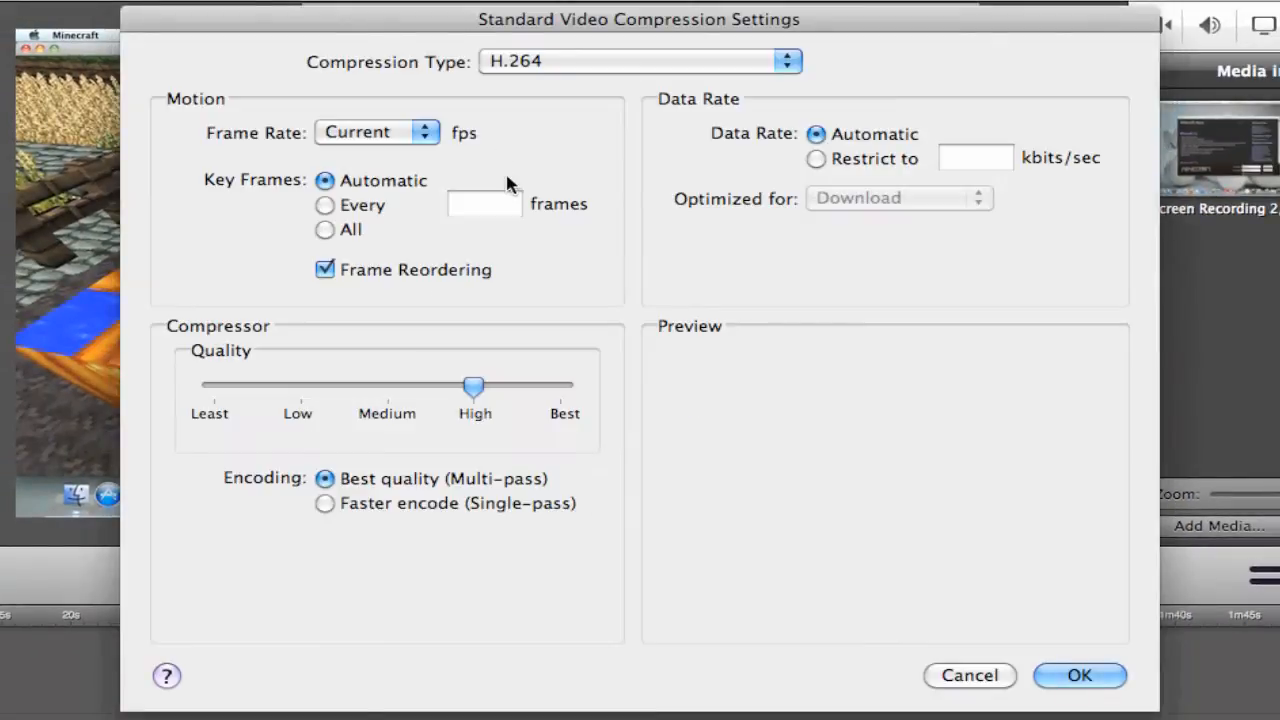
mouse_move(548, 252)
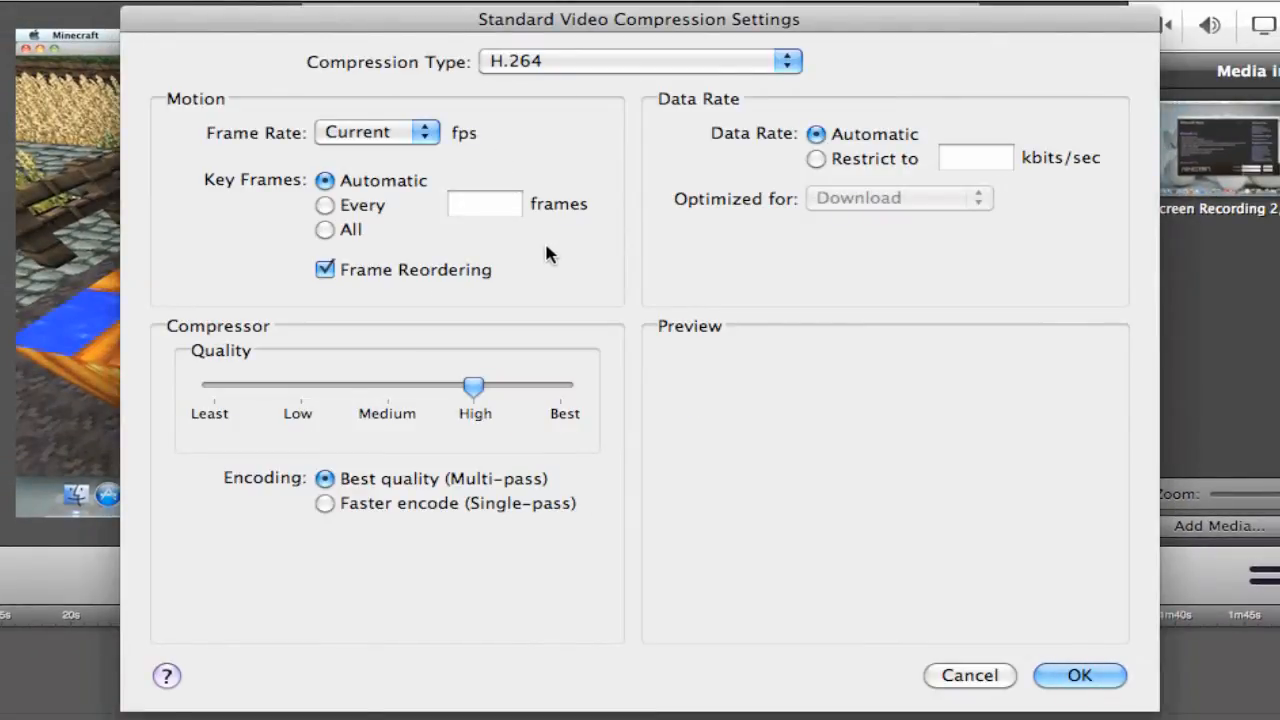
mouse_move(456, 152)
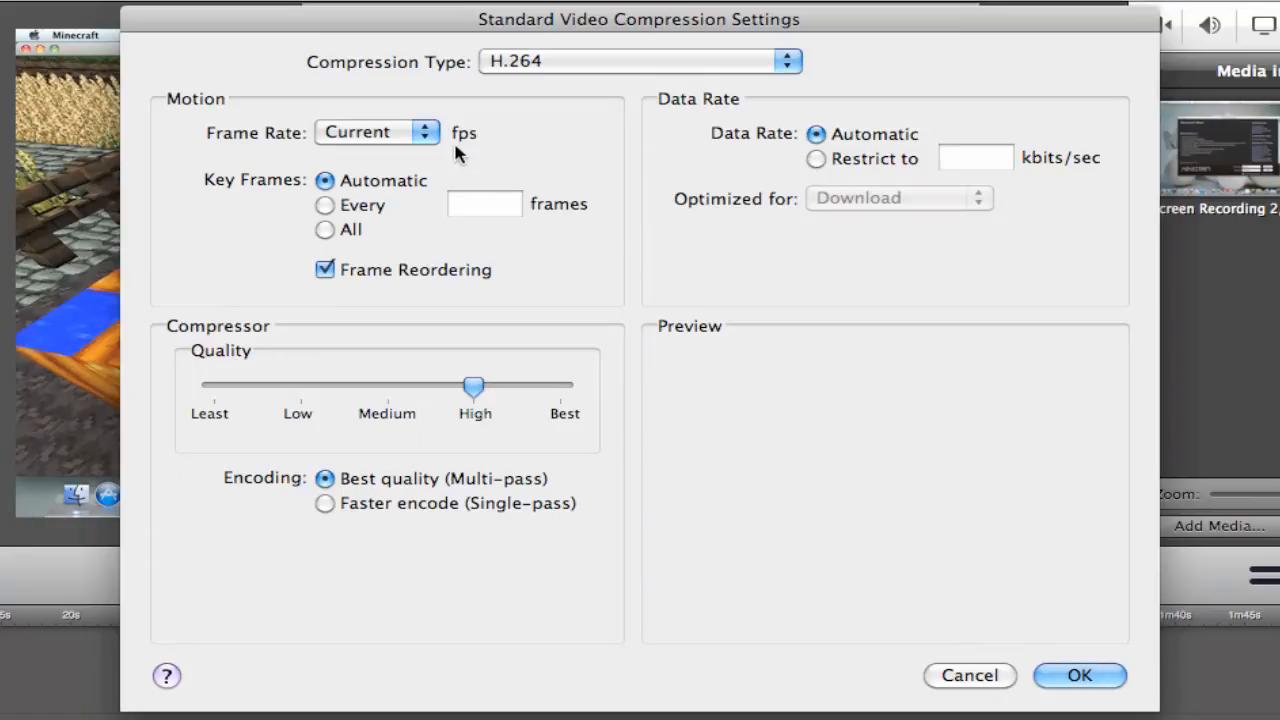
mouse_move(398, 136)
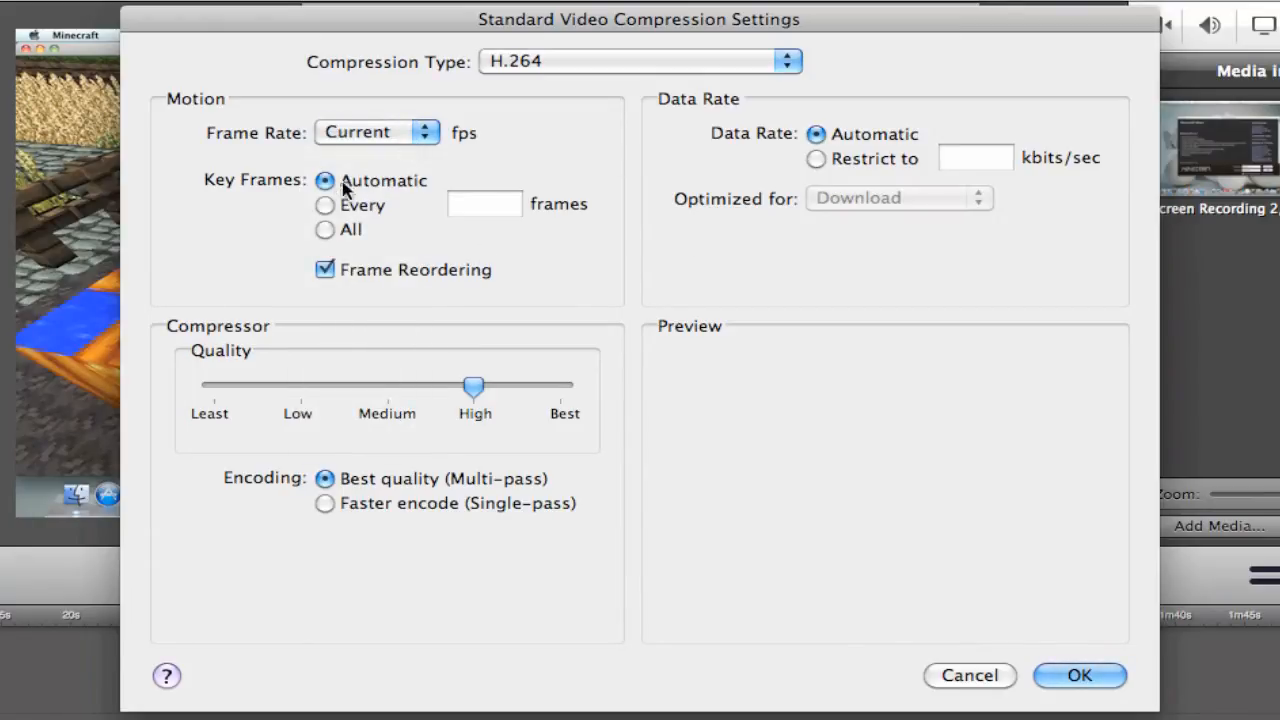
mouse_move(400, 286)
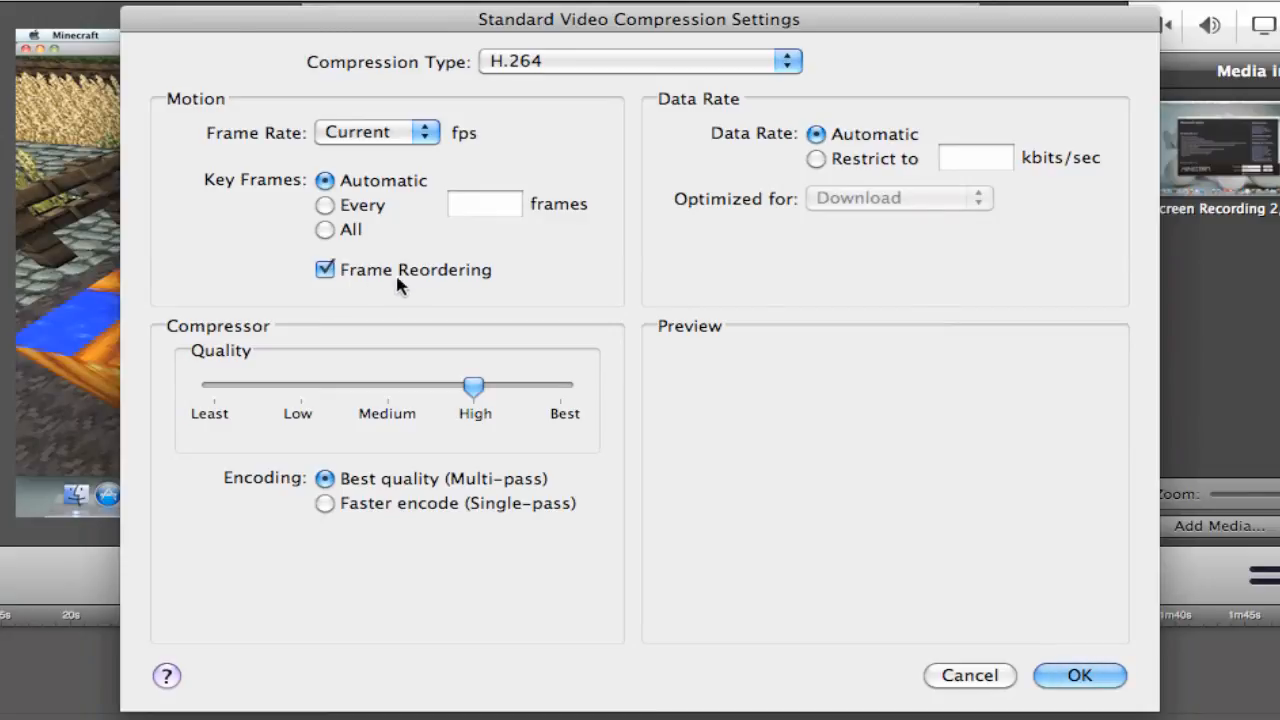
mouse_move(518, 404)
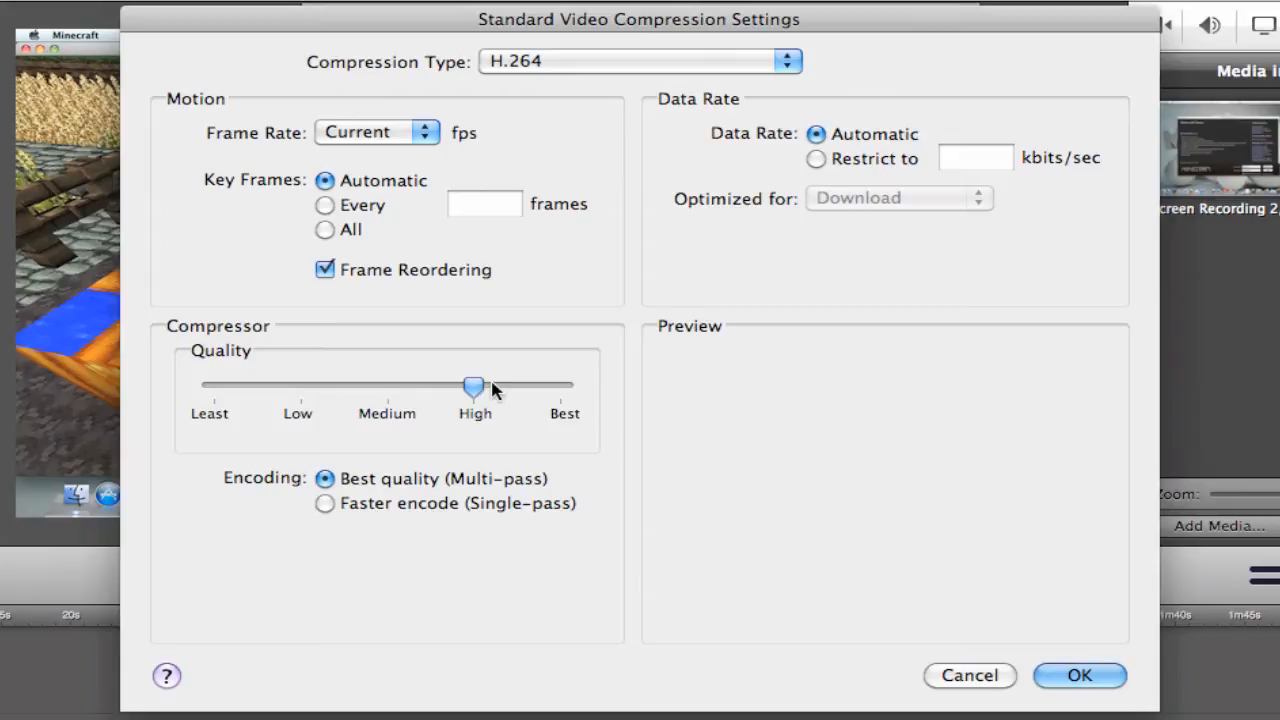
left_click_drag(472, 384, 512, 384)
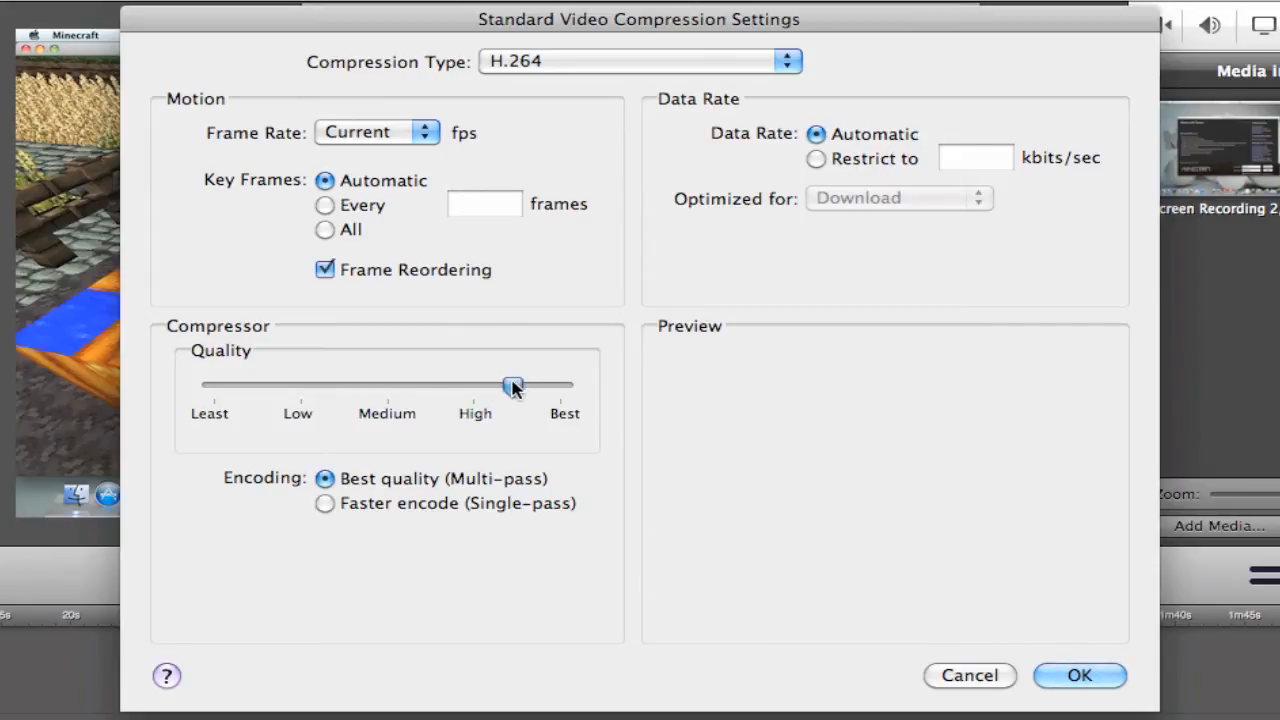
left_click_drag(512, 384, 562, 384)
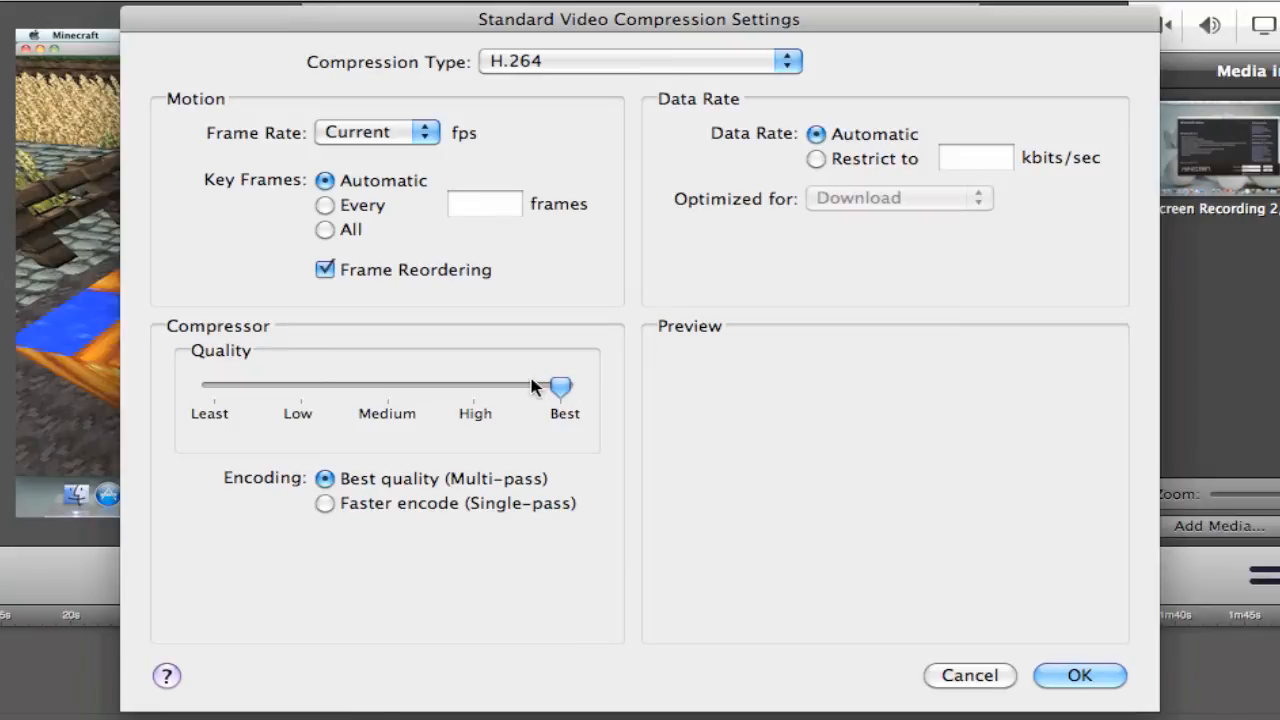
left_click_drag(560, 388, 478, 388)
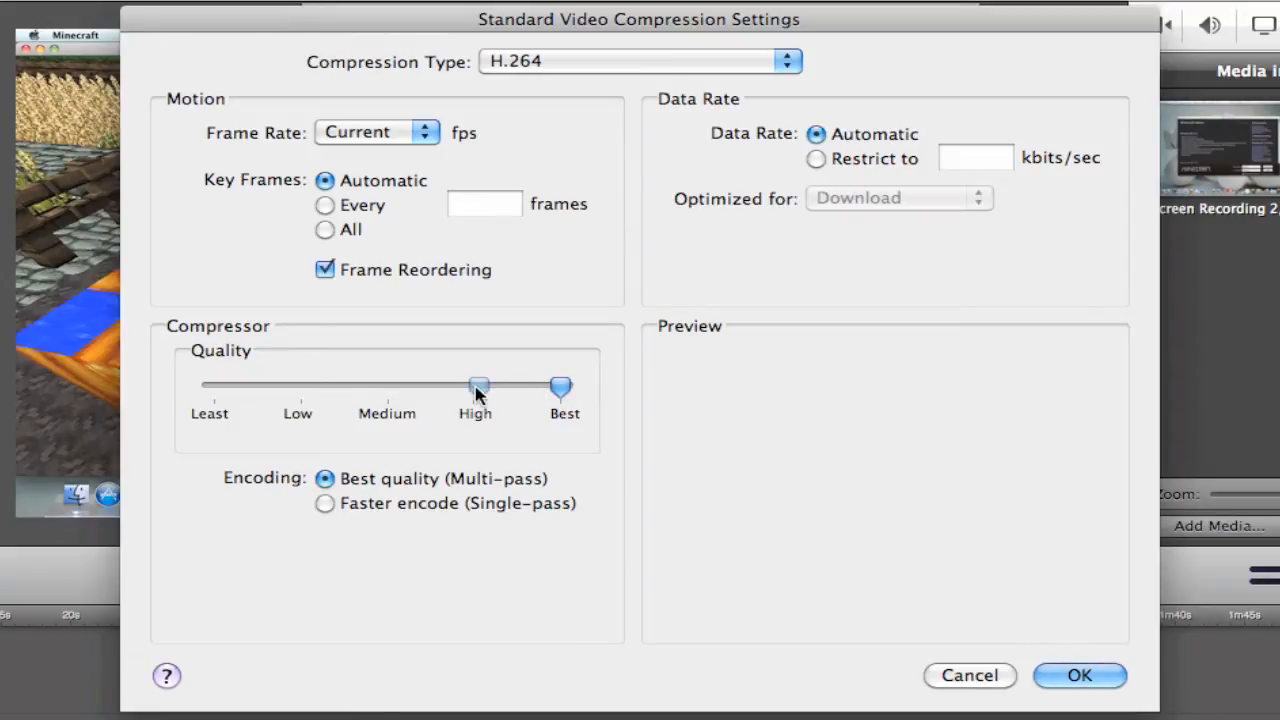
left_click_drag(560, 388, 476, 388)
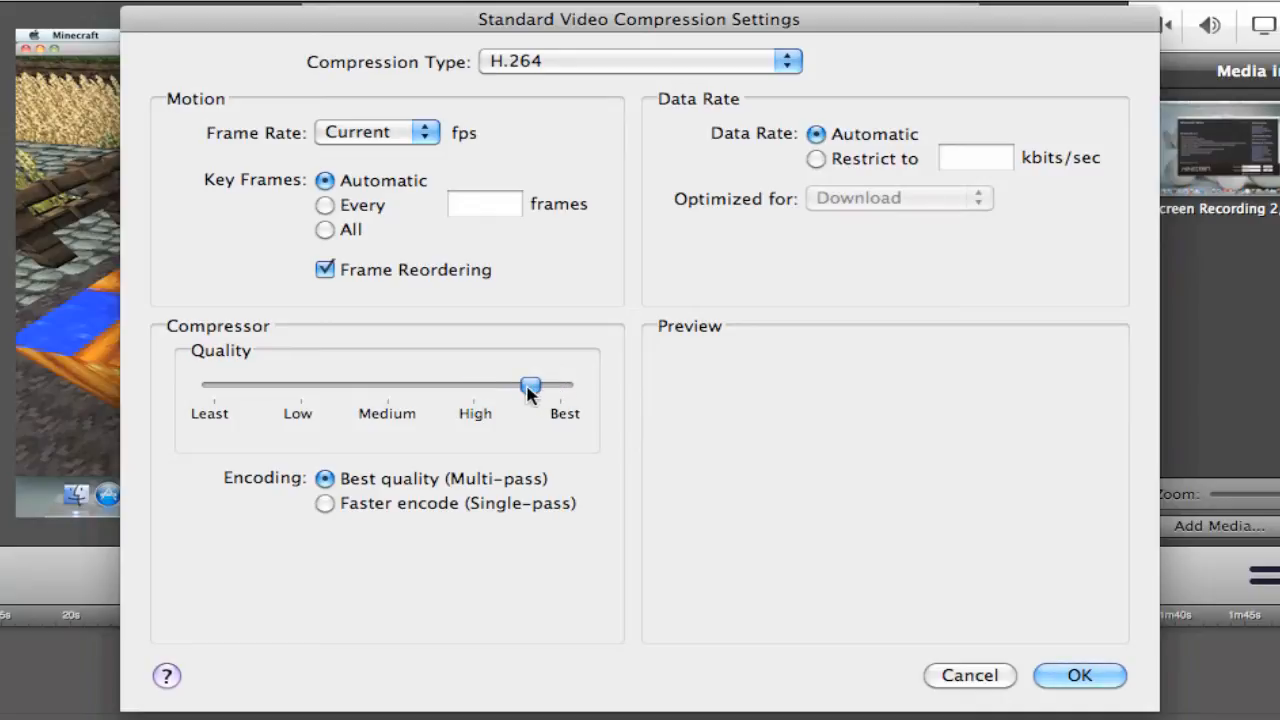
left_click_drag(530, 386, 522, 386)
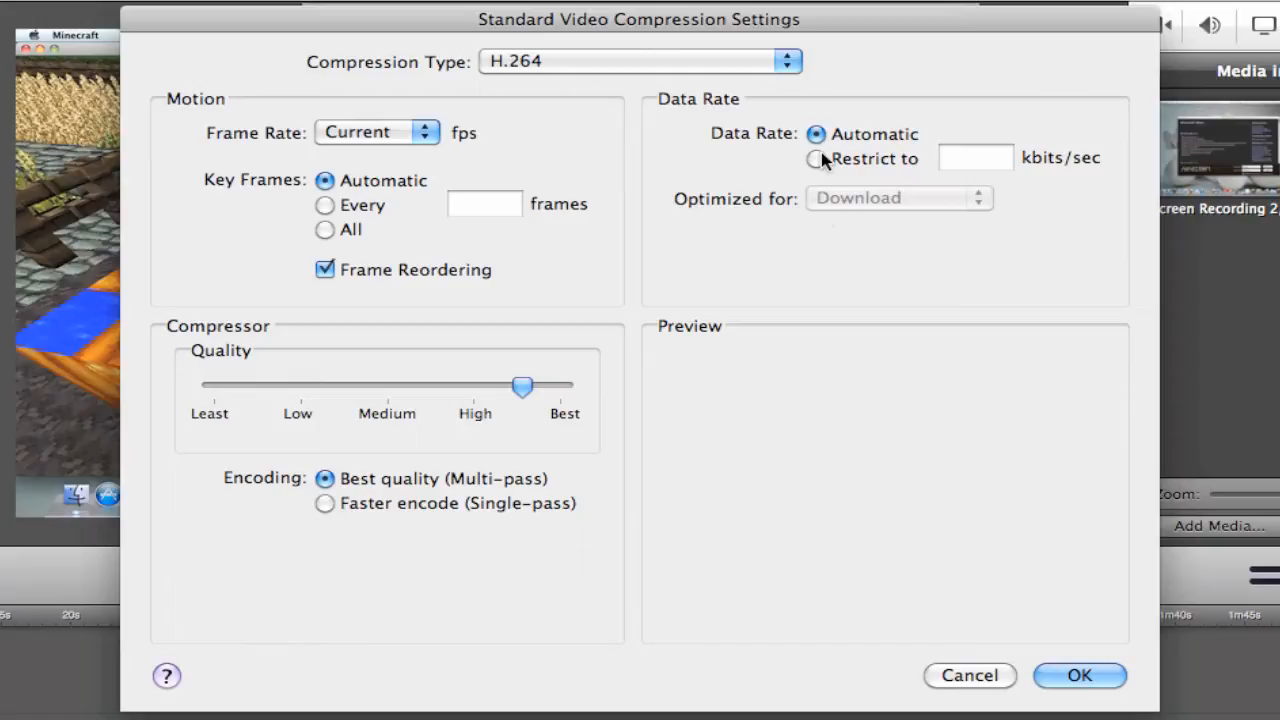
mouse_move(828, 188)
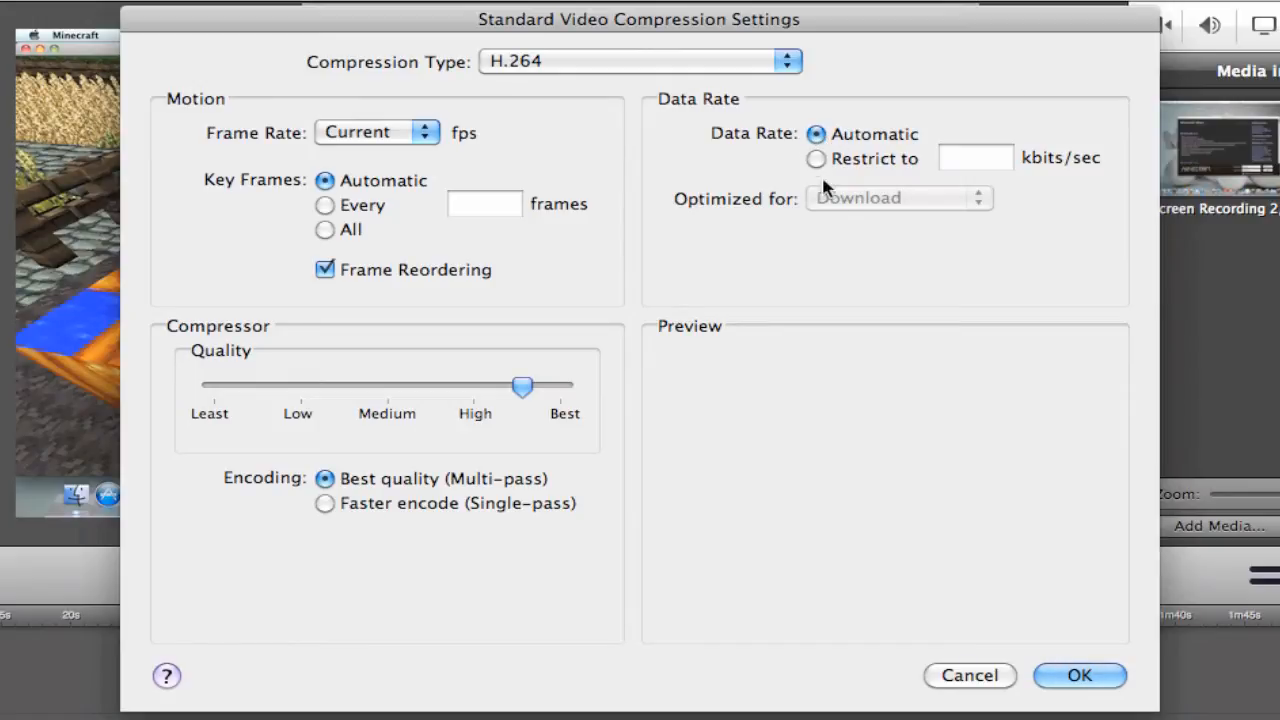
mouse_move(690, 24)
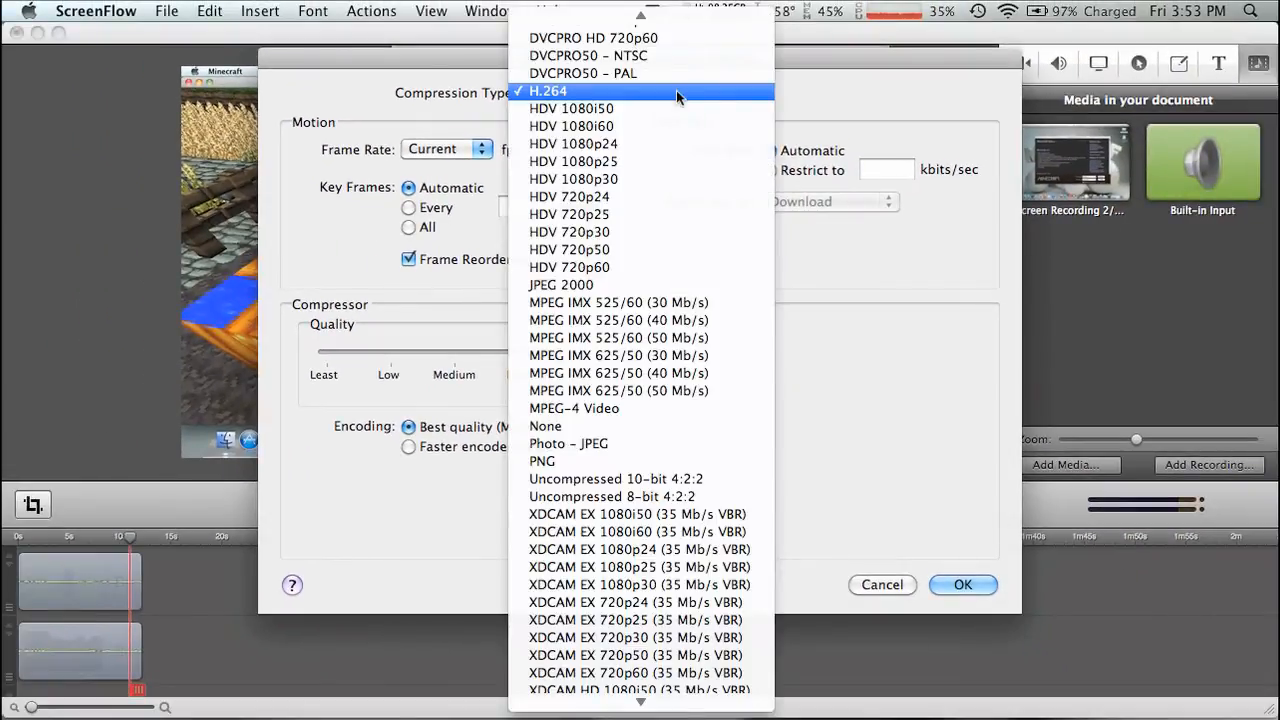
scroll("up", 3)
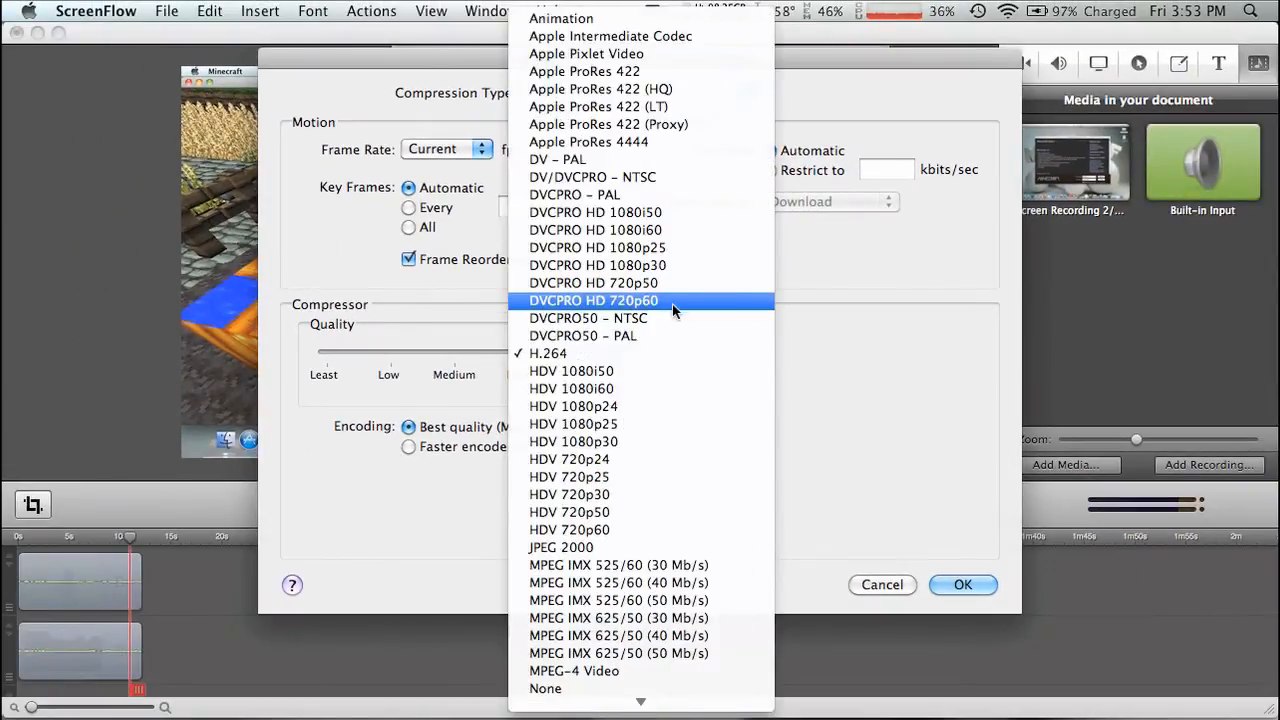
mouse_move(810, 340)
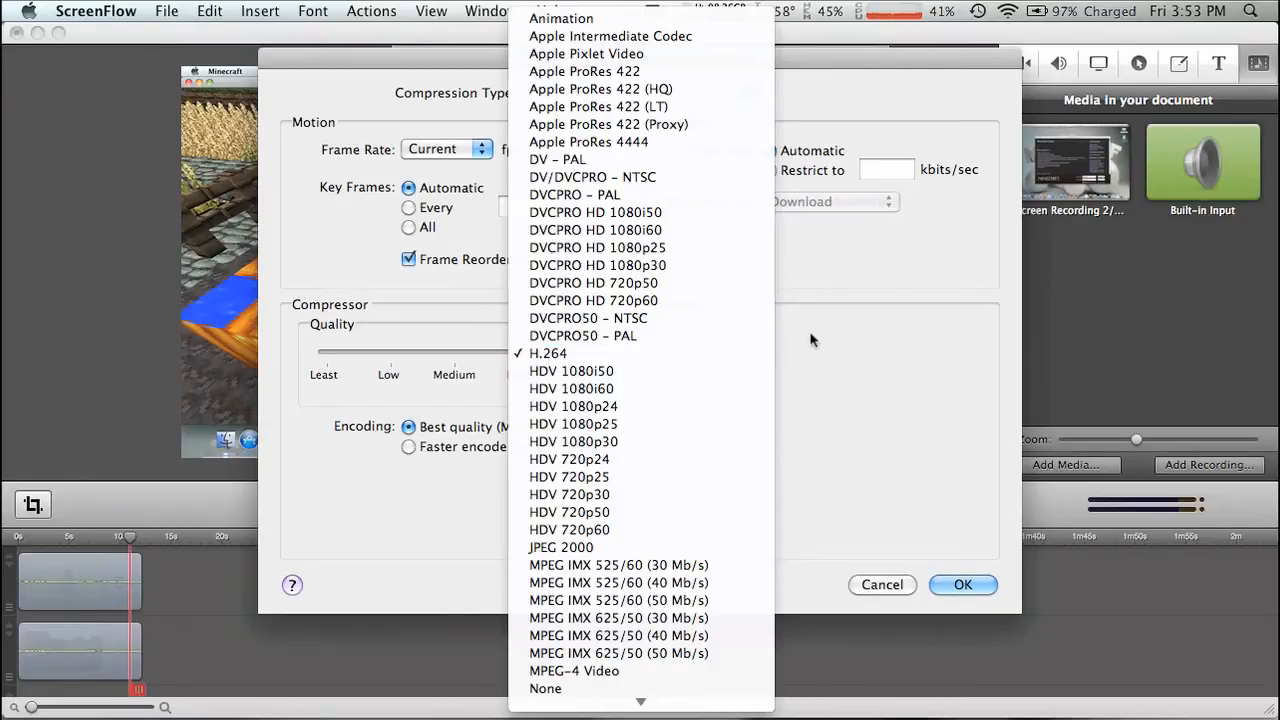
left_click(548, 352)
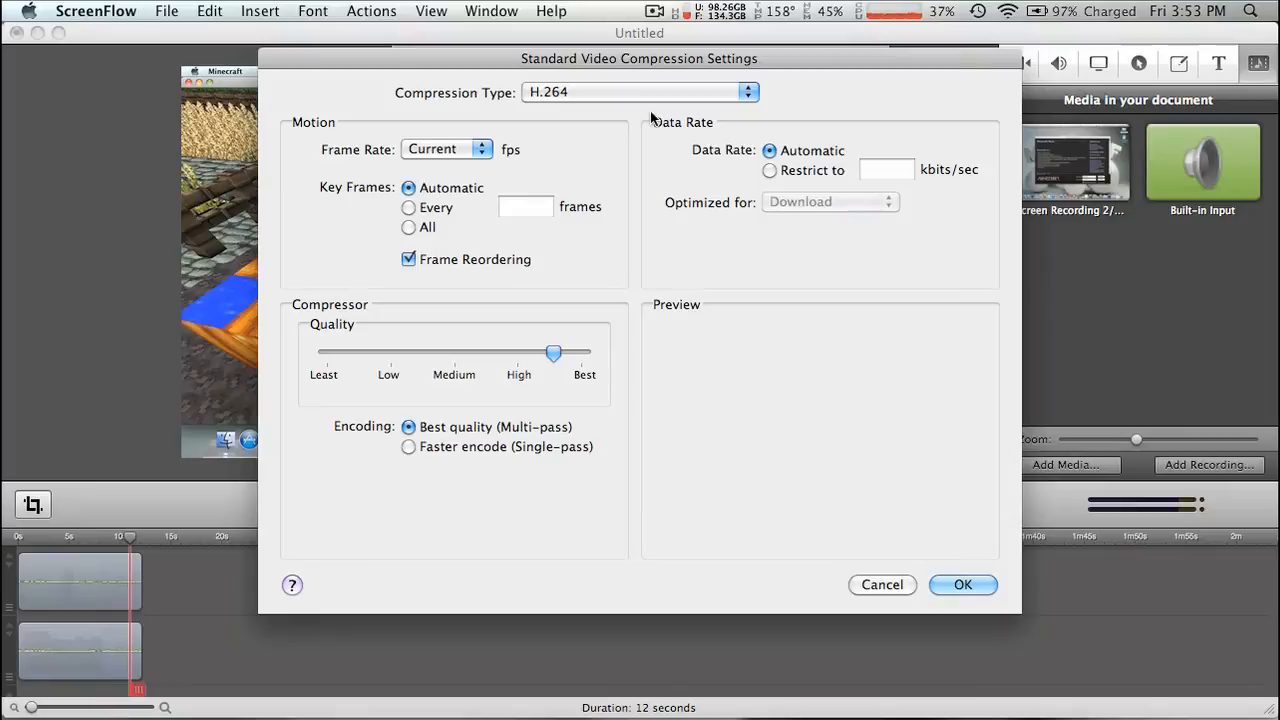
left_click(962, 584)
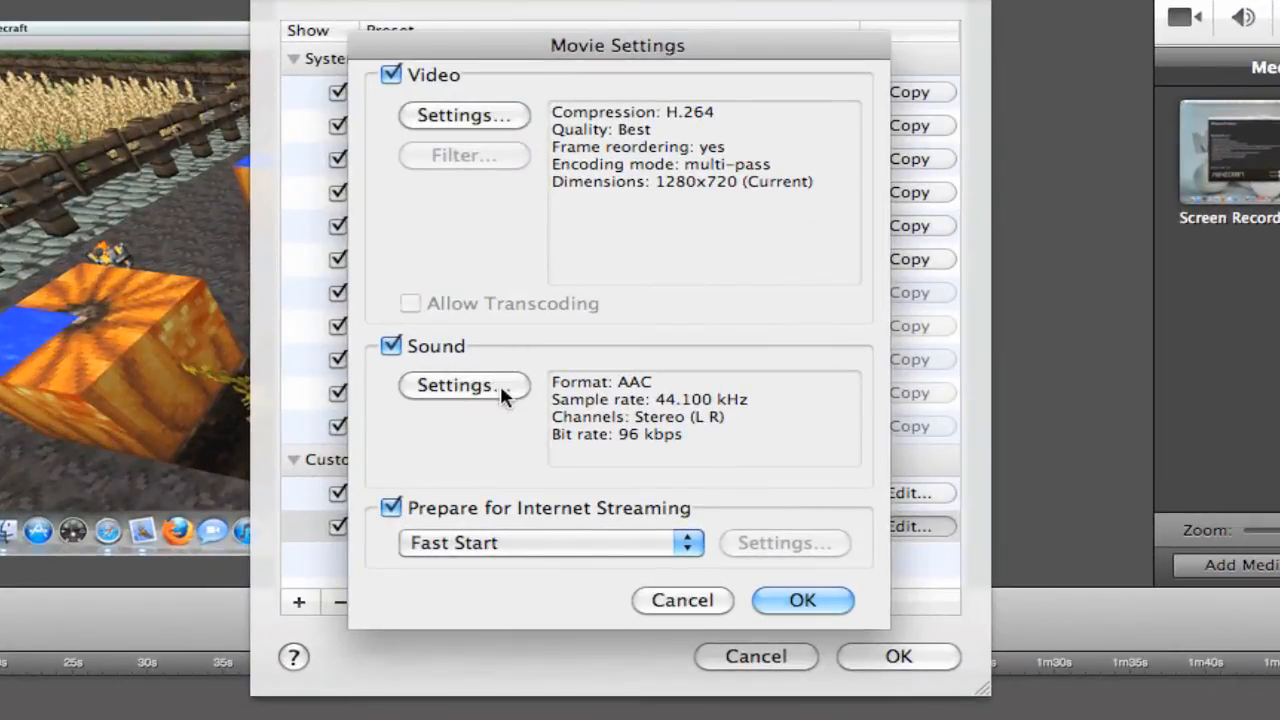
- Set the sound to AAC at Best render quality, 44.100 kHz stereo, 96 kbps
left_click(464, 384)
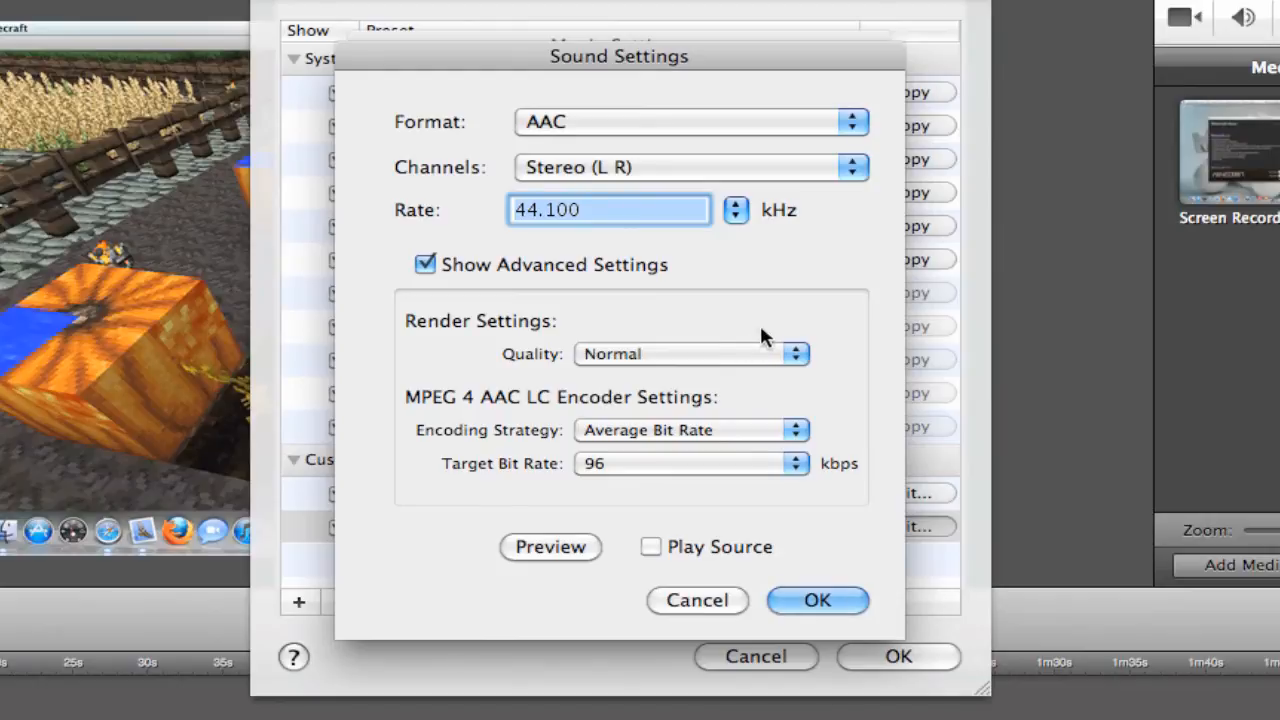
mouse_move(696, 190)
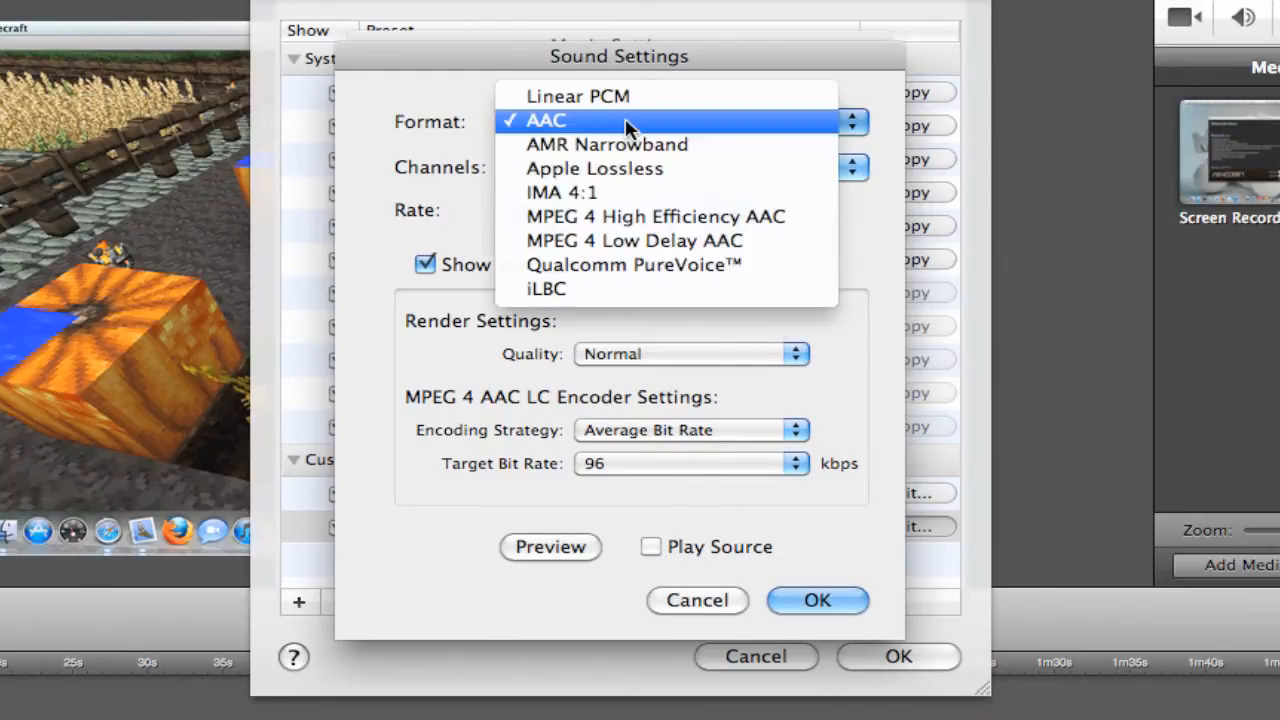
left_click(544, 120)
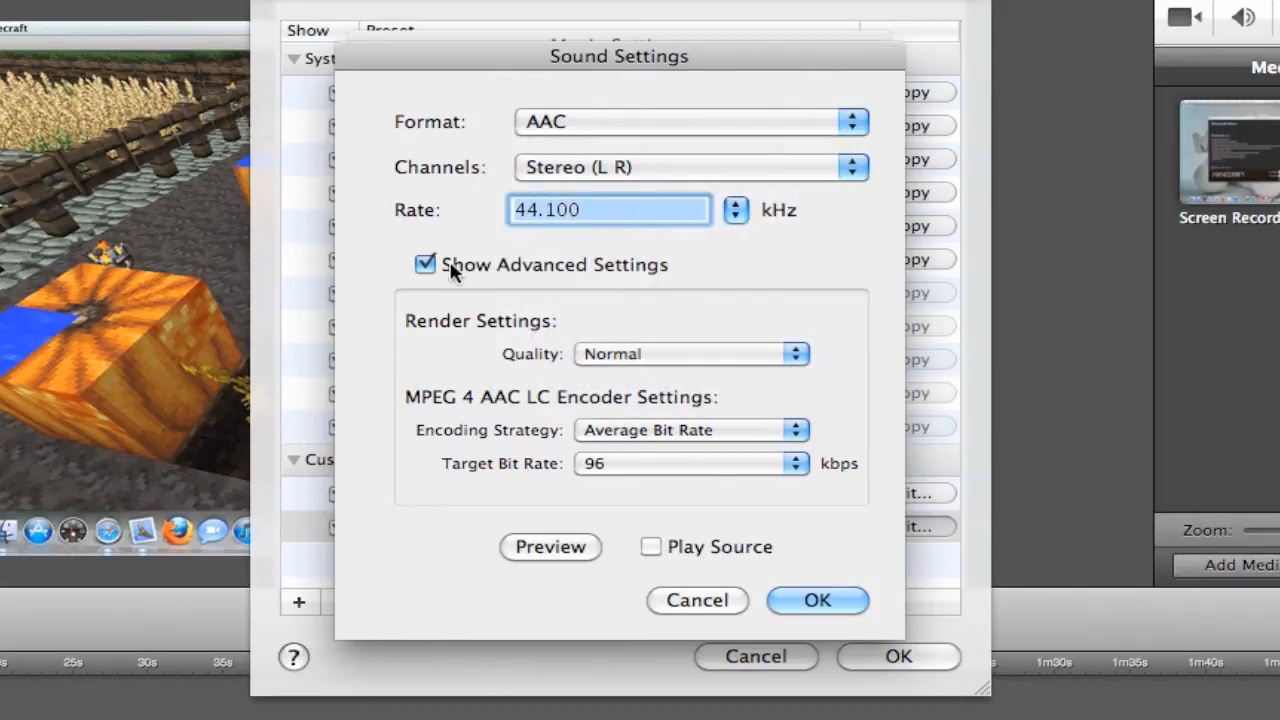
mouse_move(660, 358)
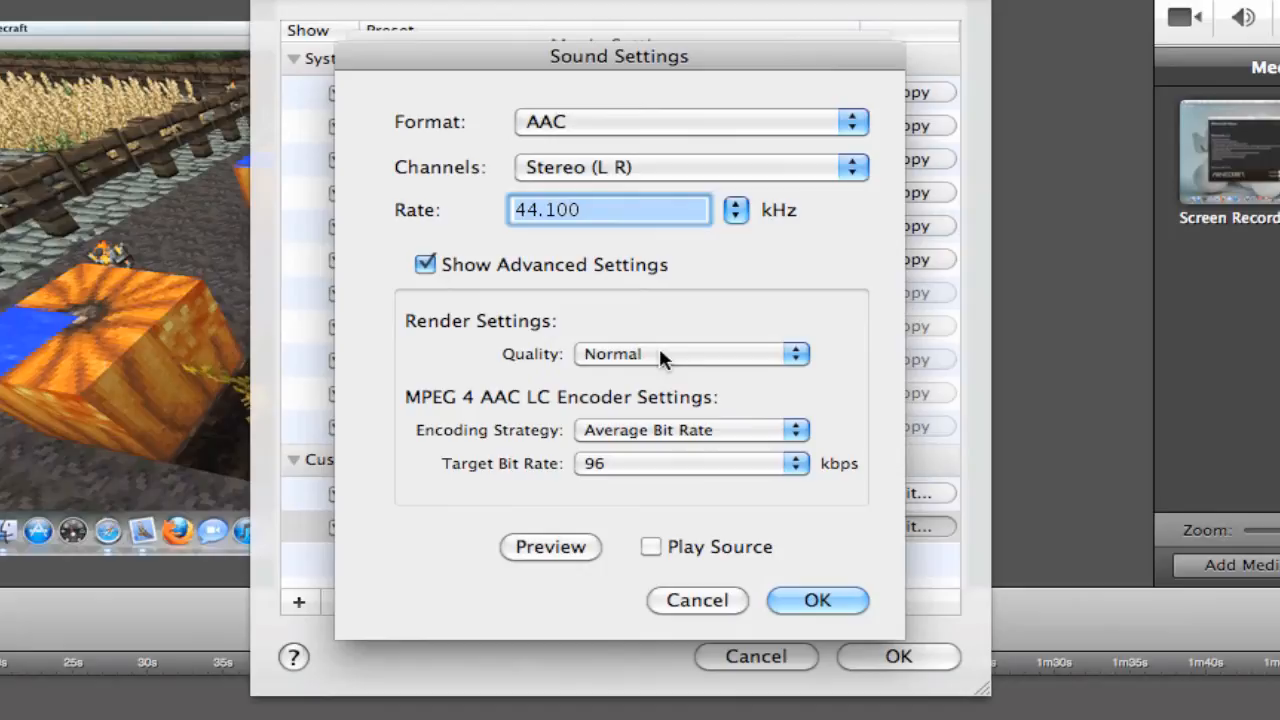
mouse_move(708, 362)
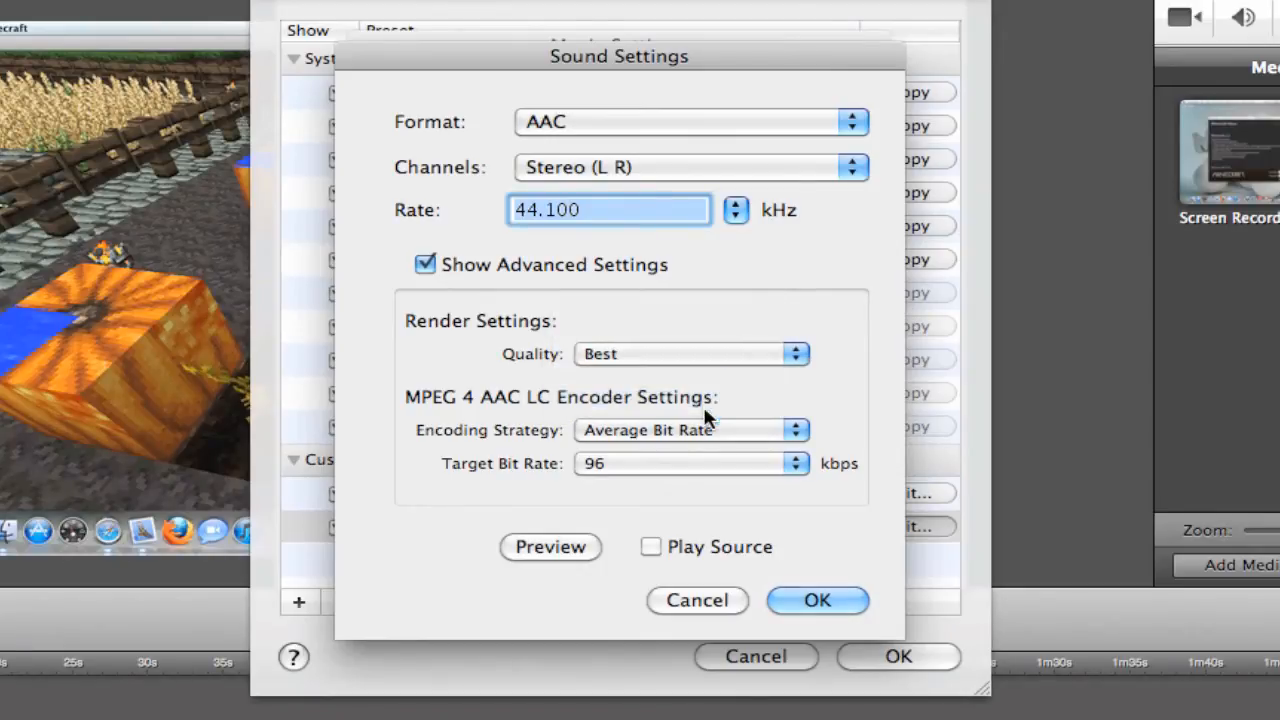
mouse_move(600, 518)
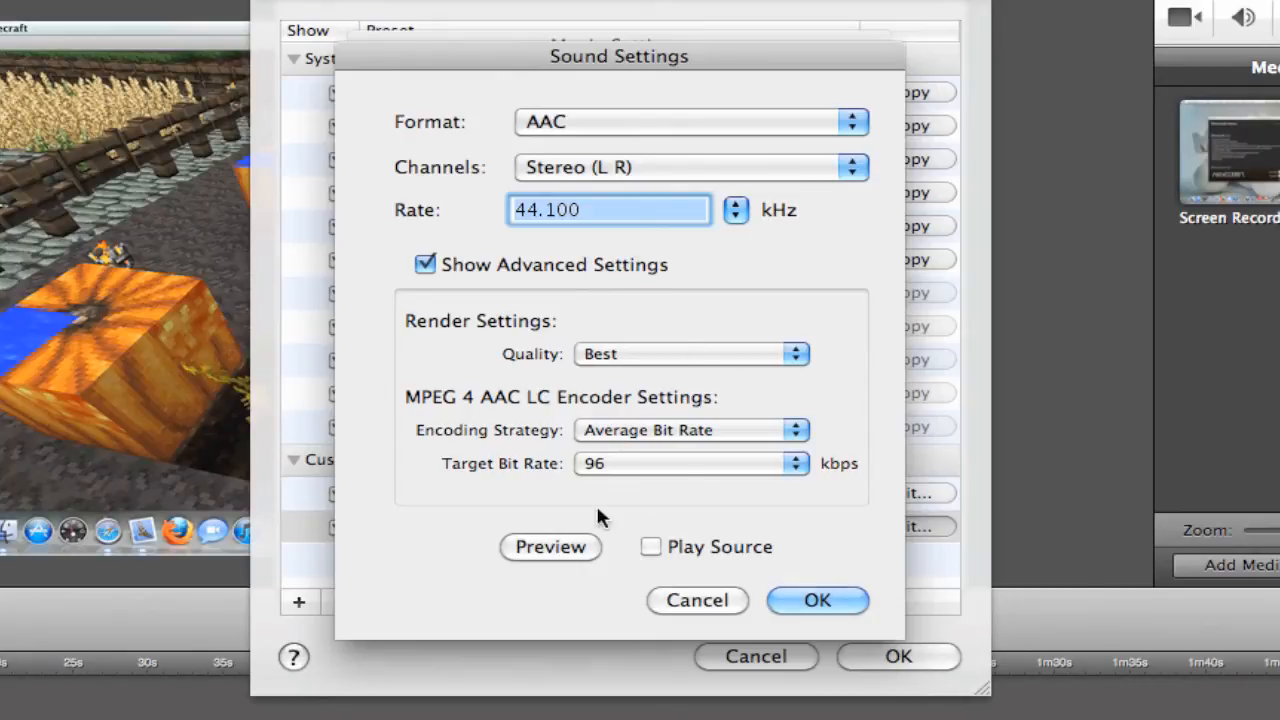
mouse_move(782, 378)
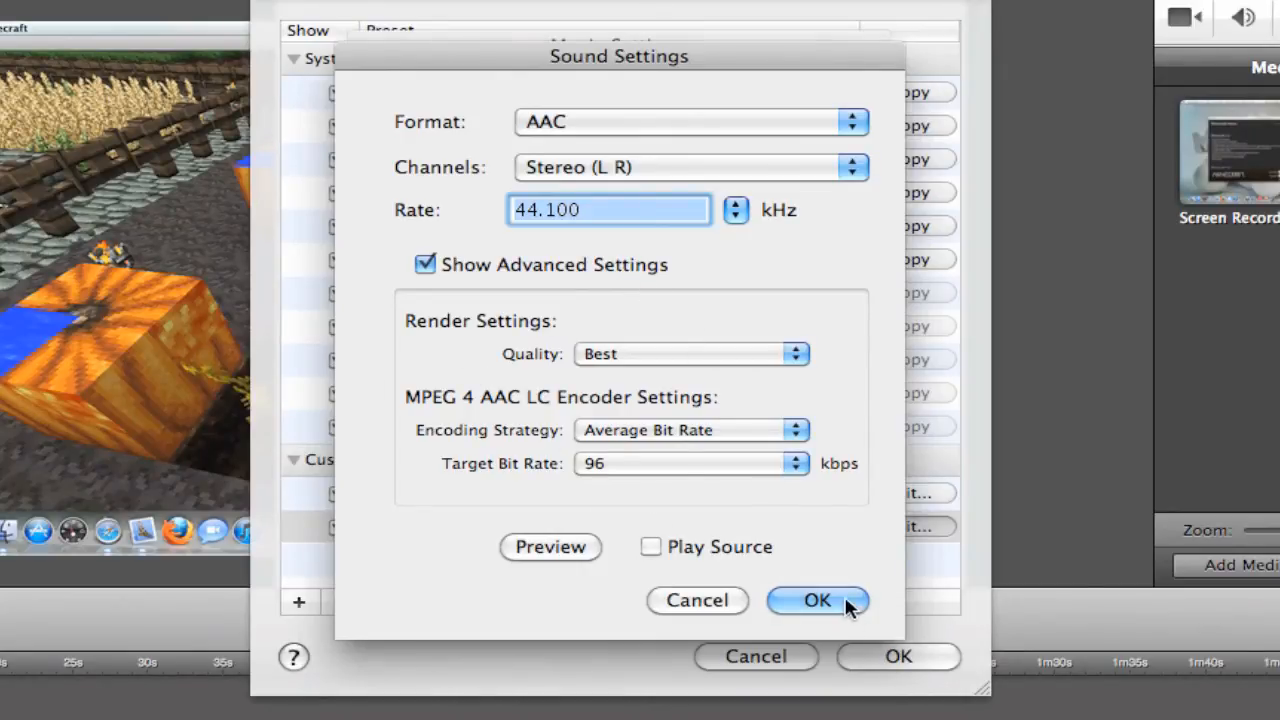
left_click(816, 600)
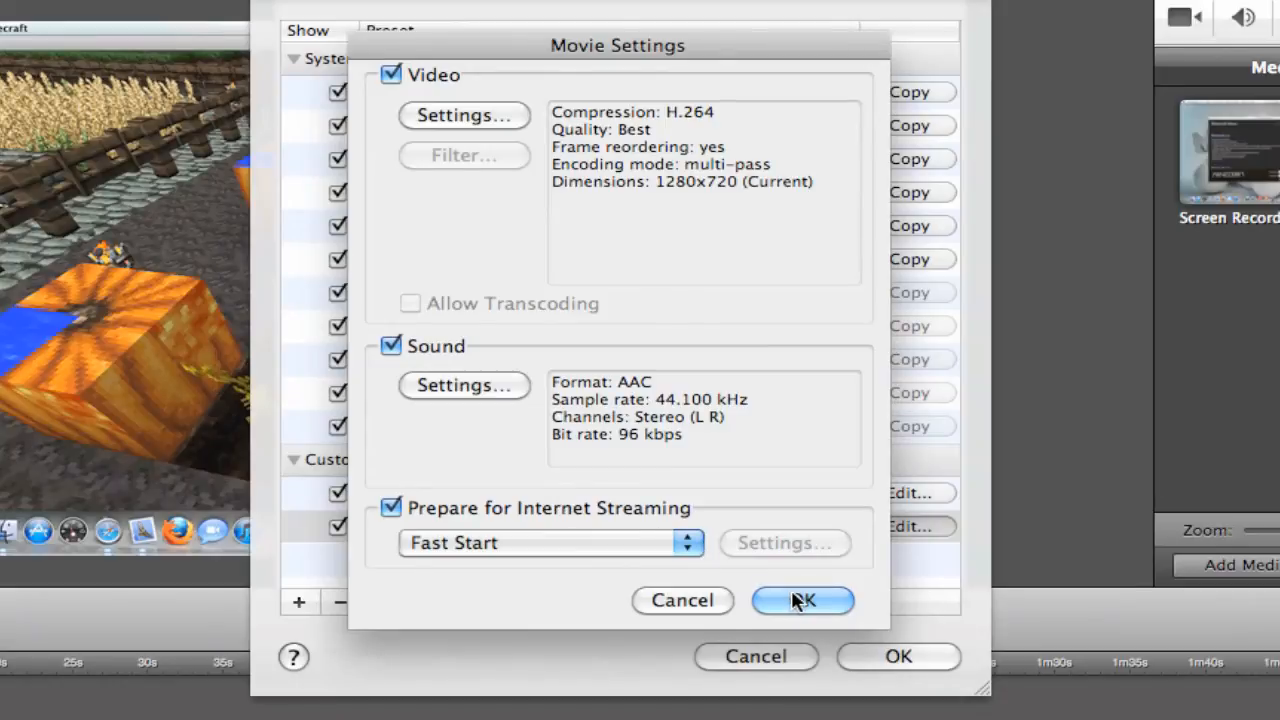
- Use the custom Copy preset for Export 2.mov with a custom 1280×720 output size
left_click(800, 600)
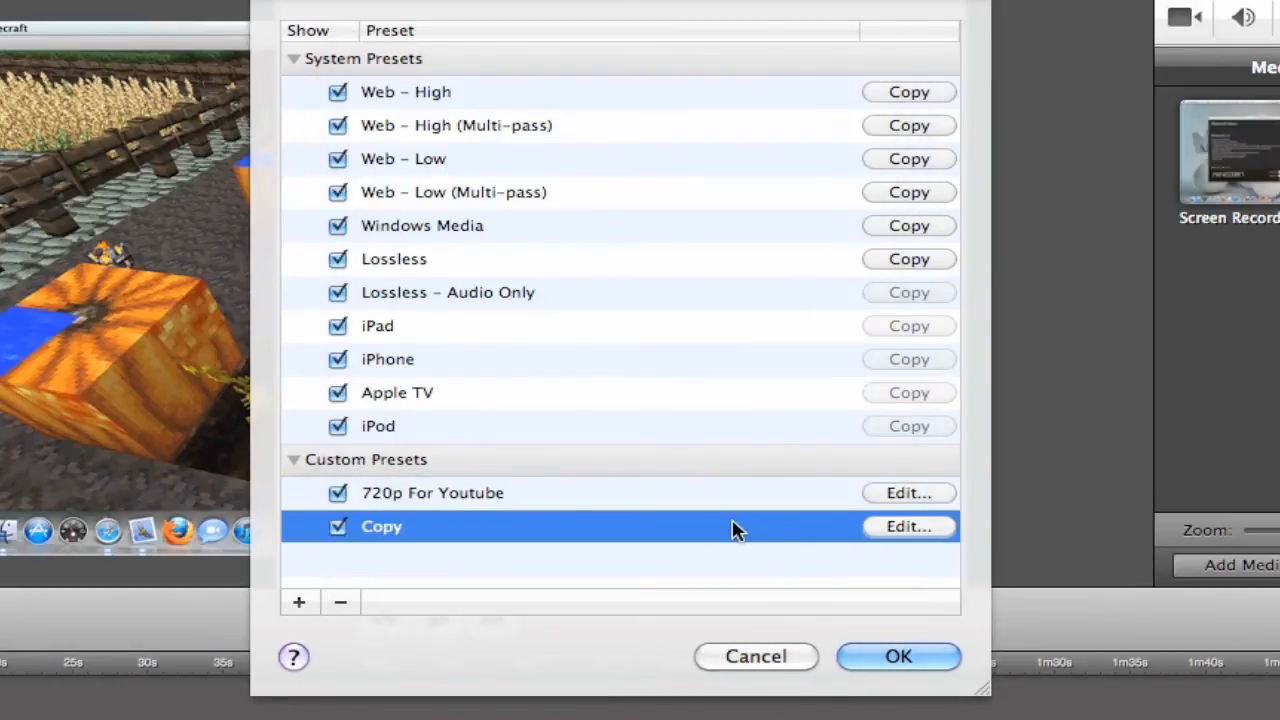
mouse_move(850, 636)
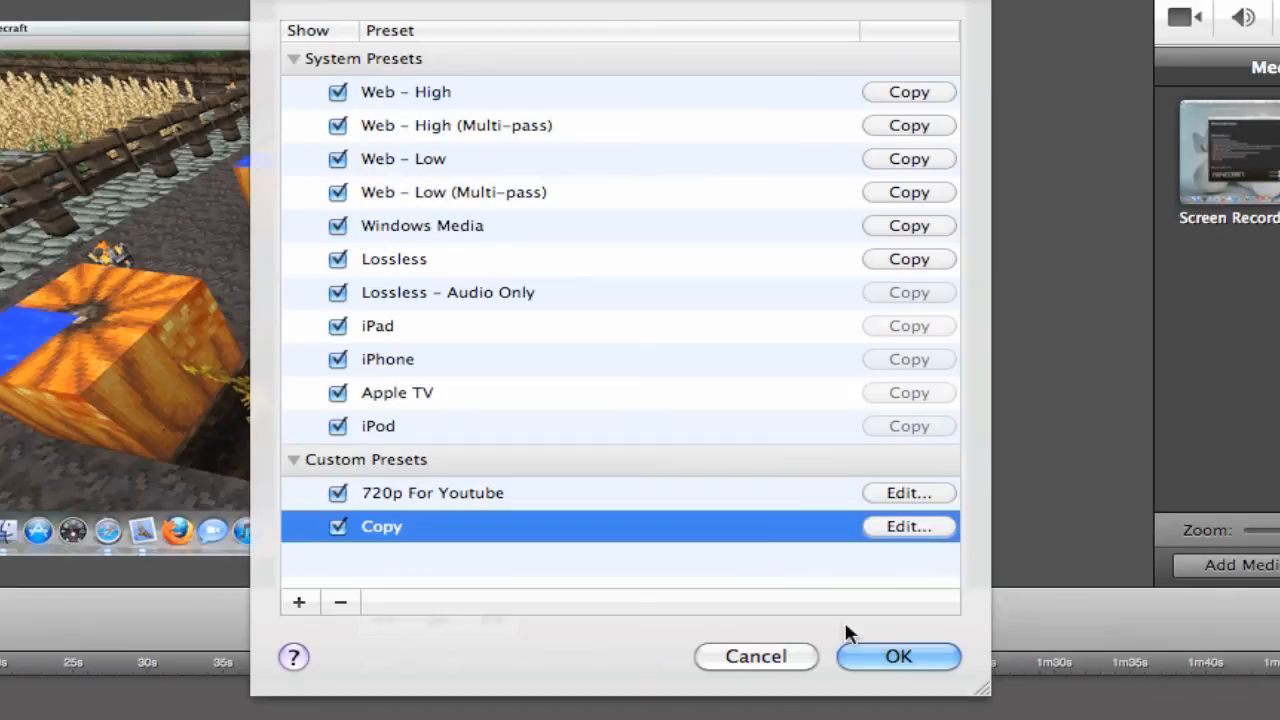
left_click(896, 656)
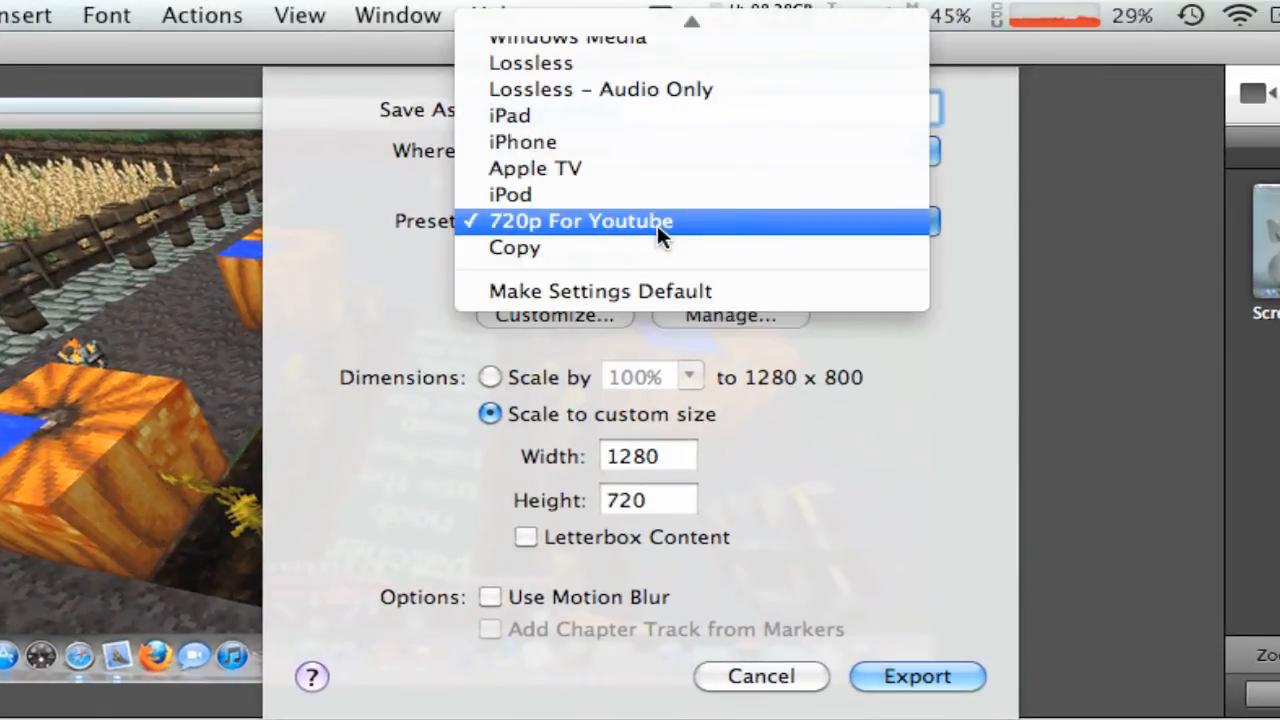
mouse_move(660, 262)
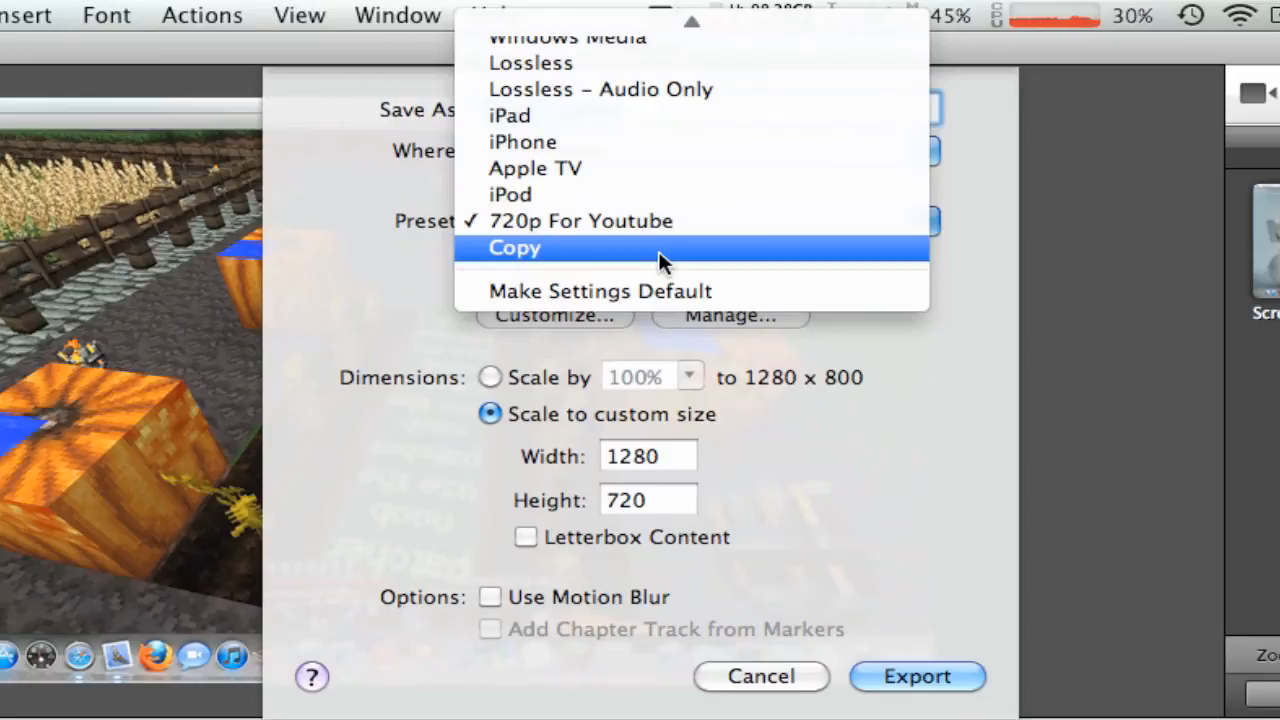
left_click(514, 248)
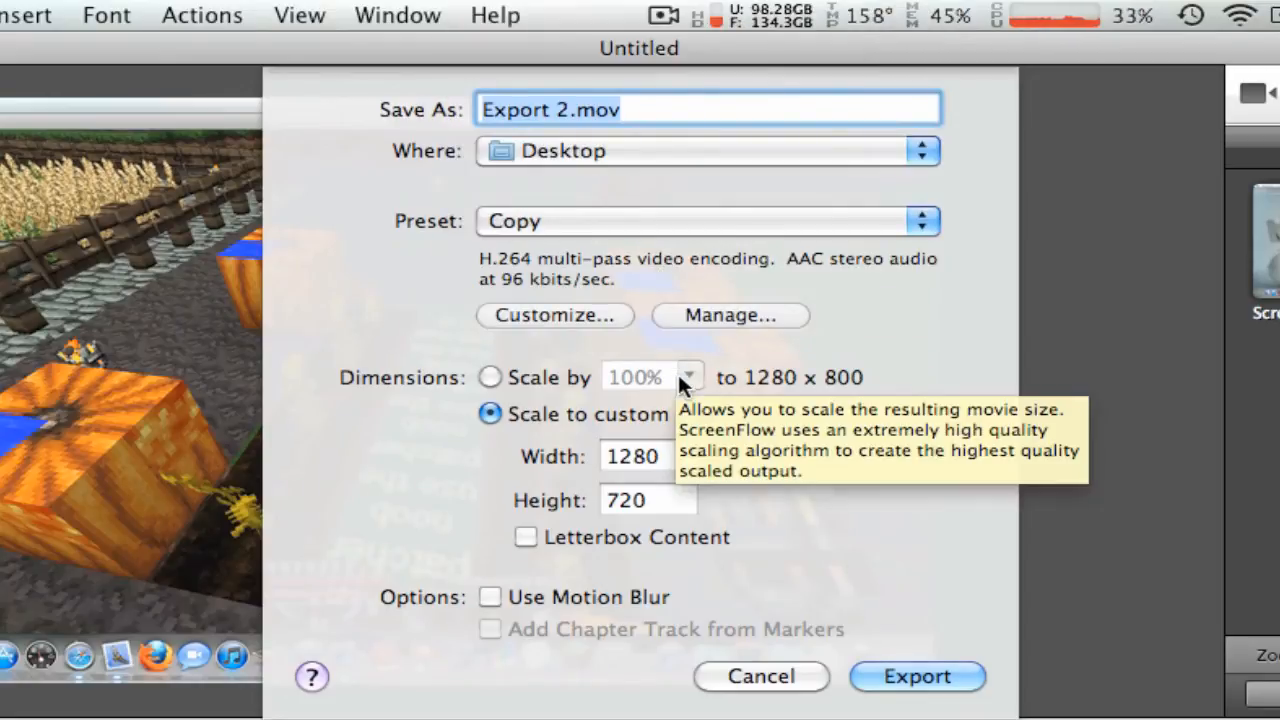
left_click(490, 376)
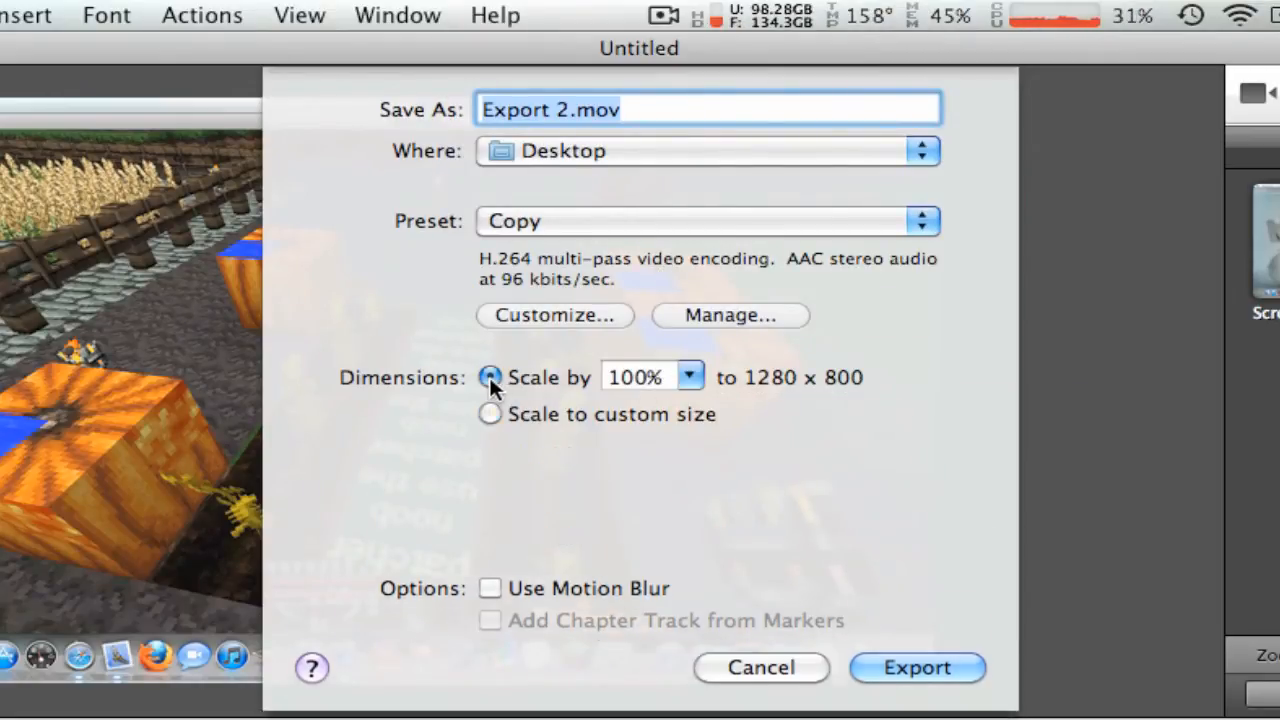
left_click(490, 414)
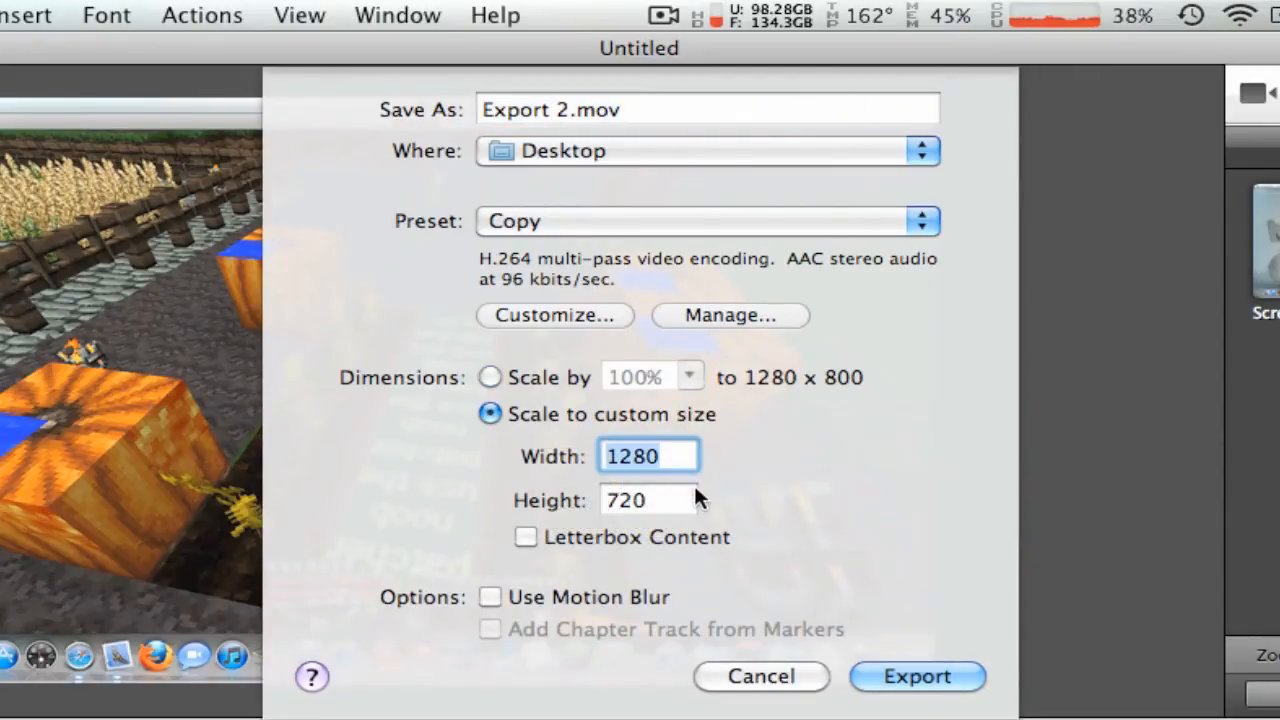
left_click(648, 500)
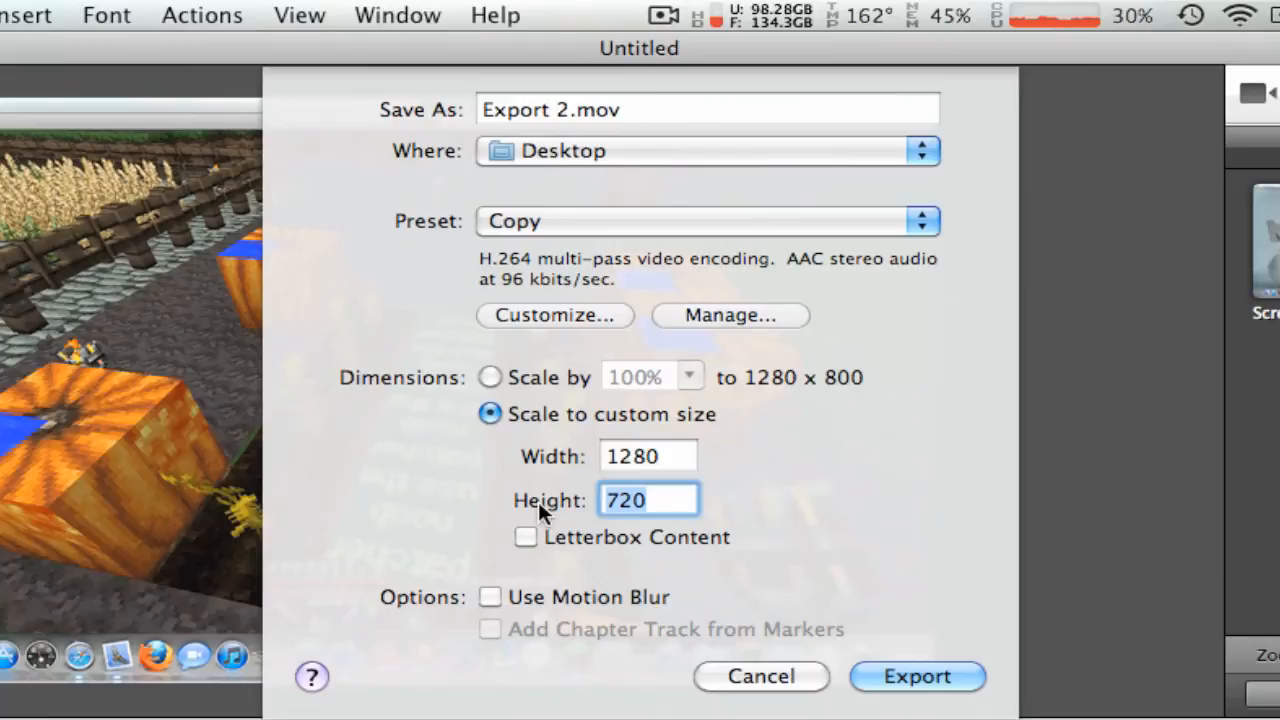
mouse_move(658, 478)
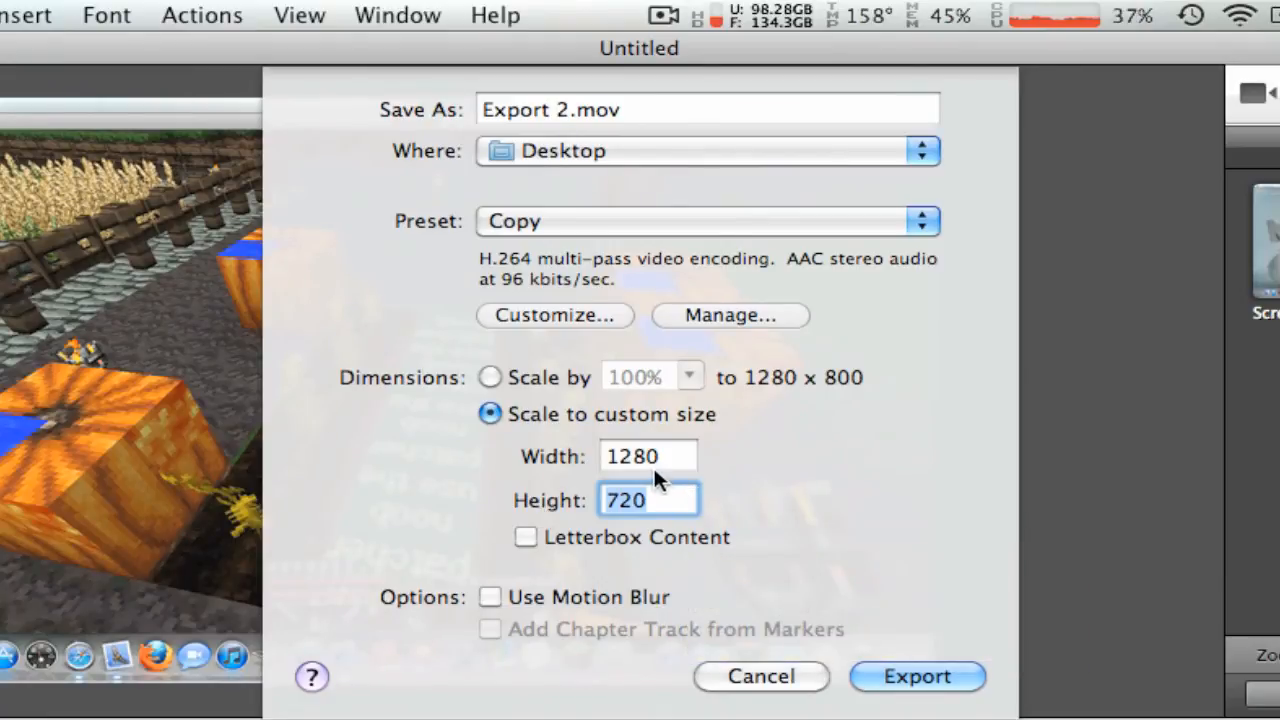
mouse_move(344, 572)
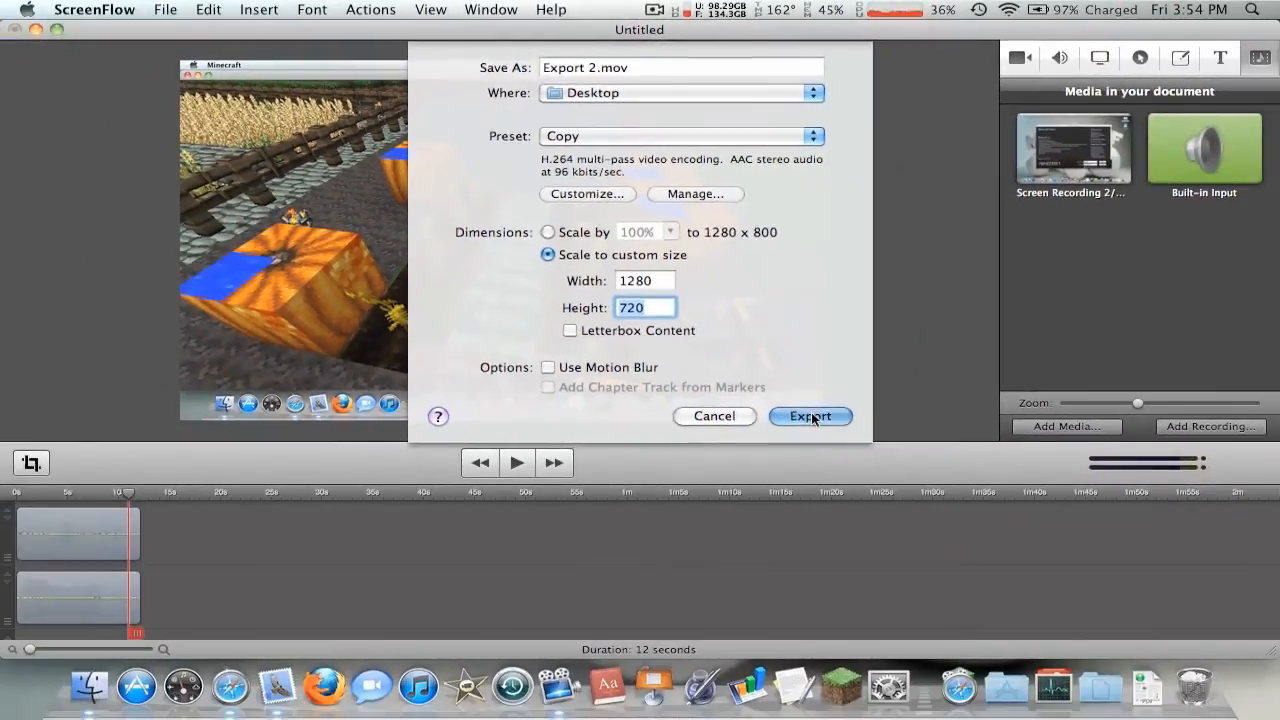
- Export the movie to Export 2.mov on the Desktop, checking processor usage while it runs
left_click(810, 416)
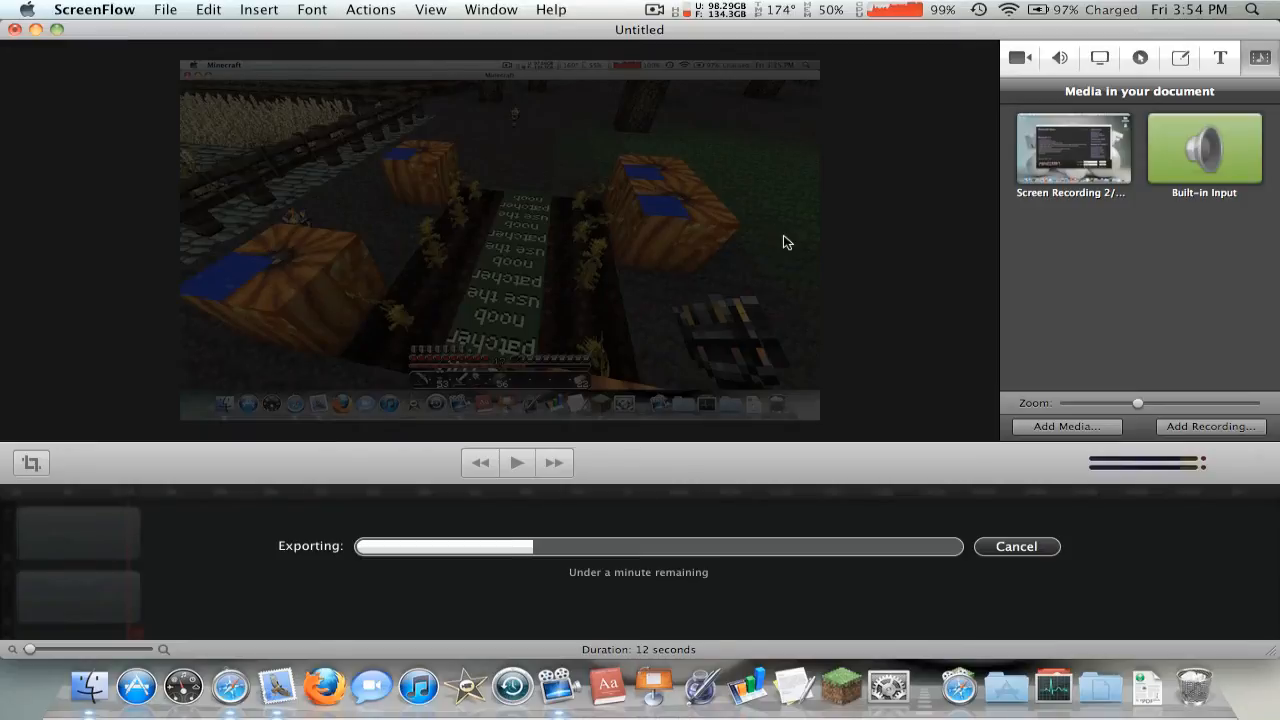
mouse_move(912, 80)
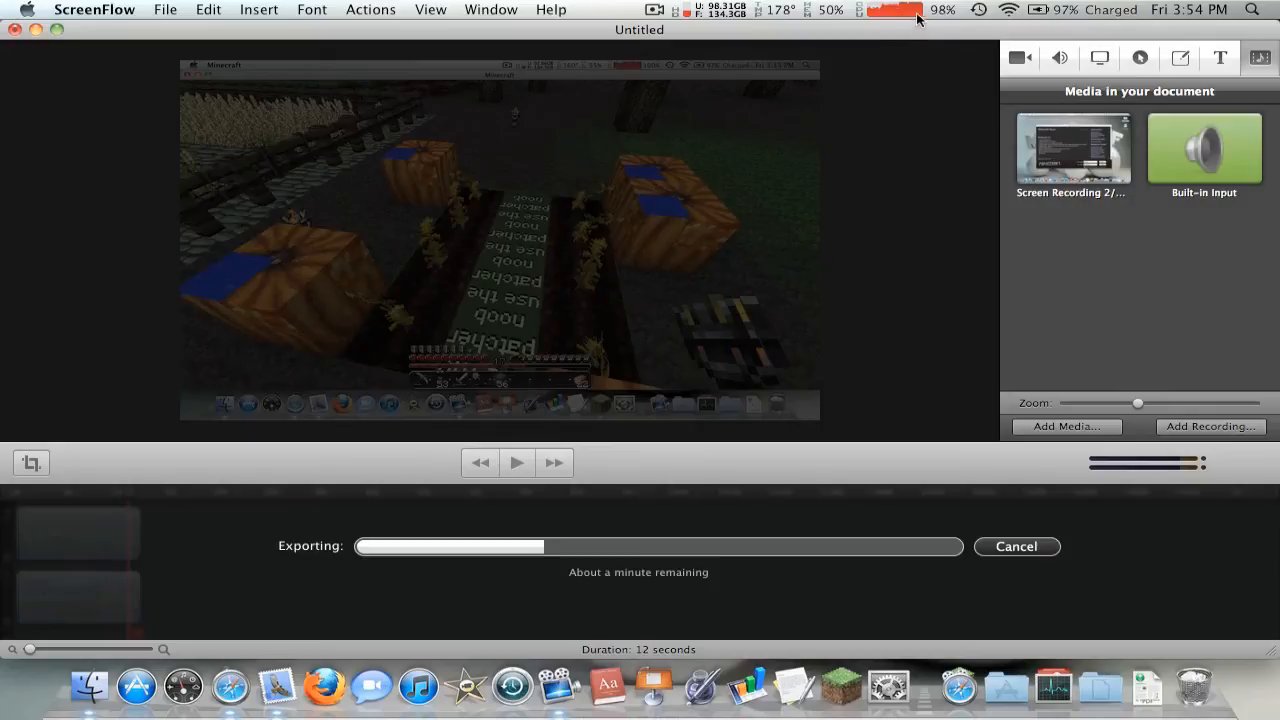
left_click(904, 8)
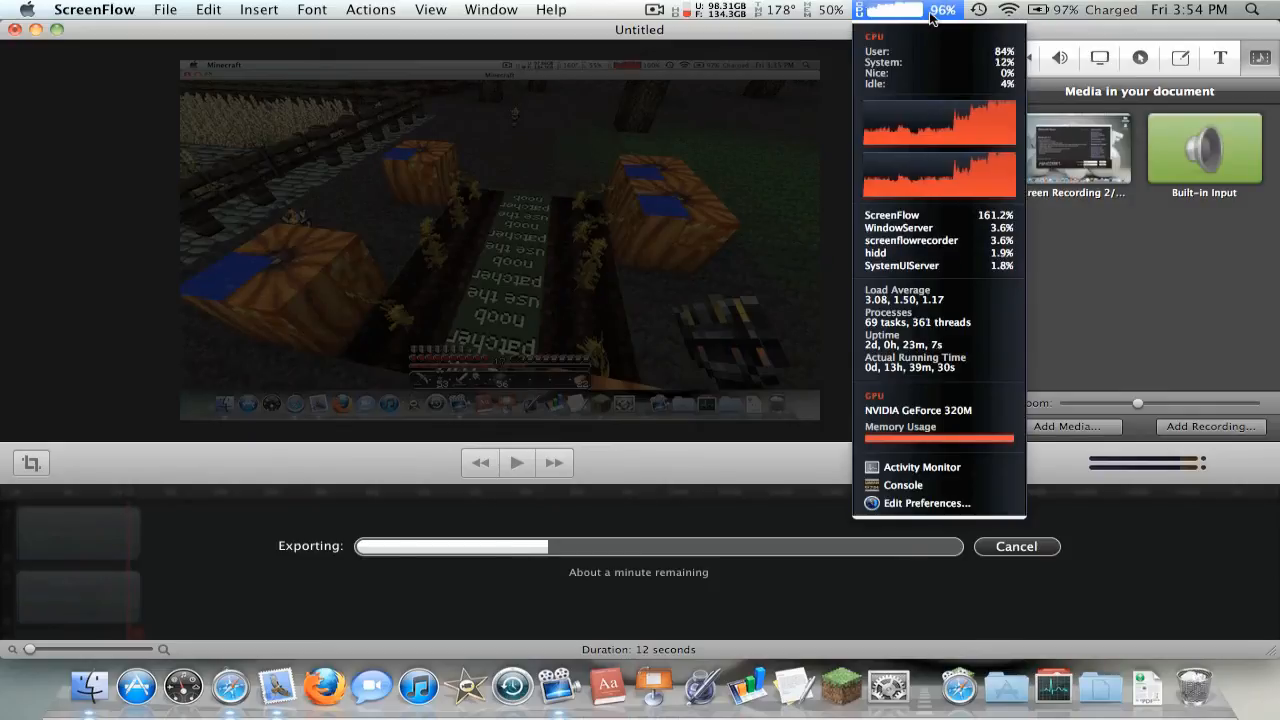
left_click(920, 264)
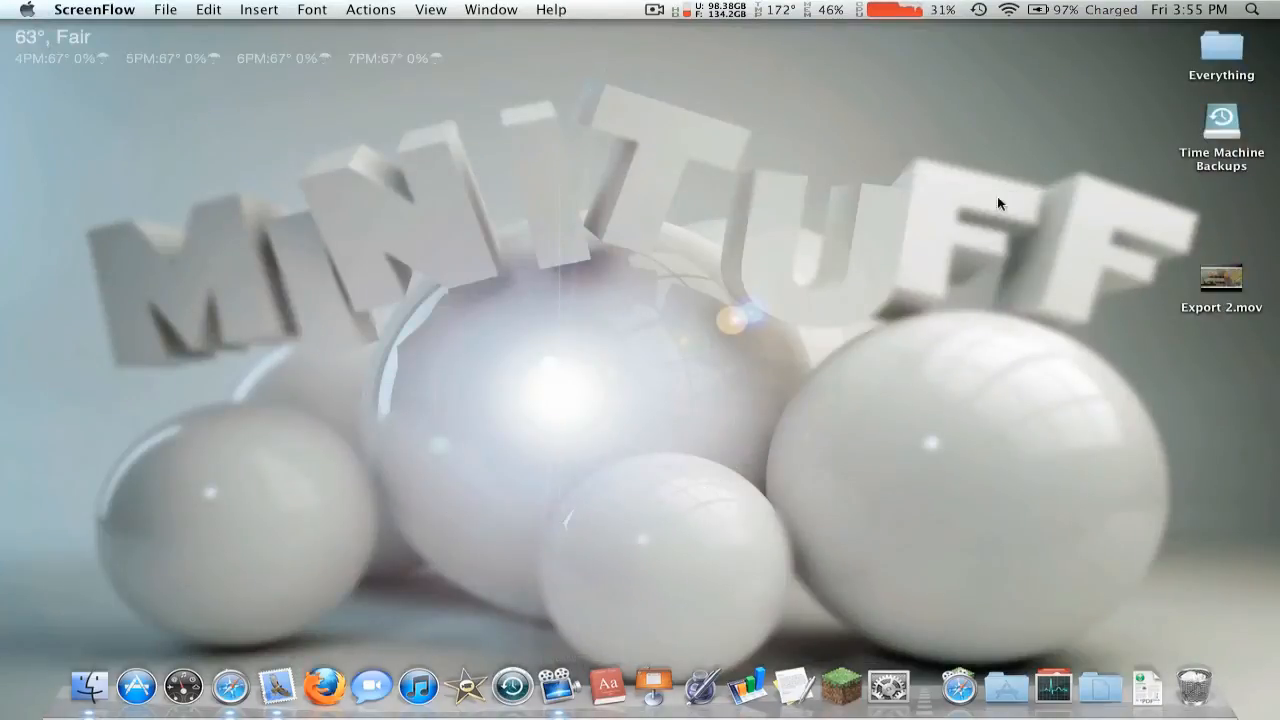
left_click(1220, 278)
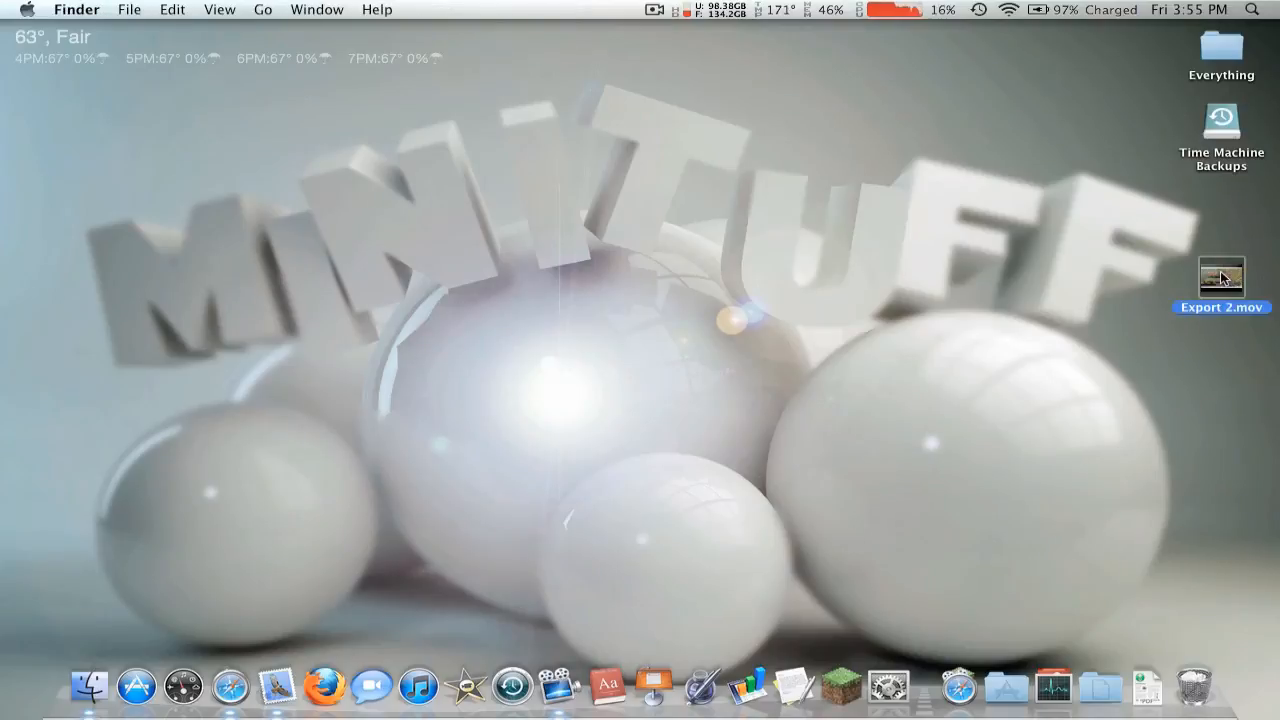
mouse_move(530, 688)
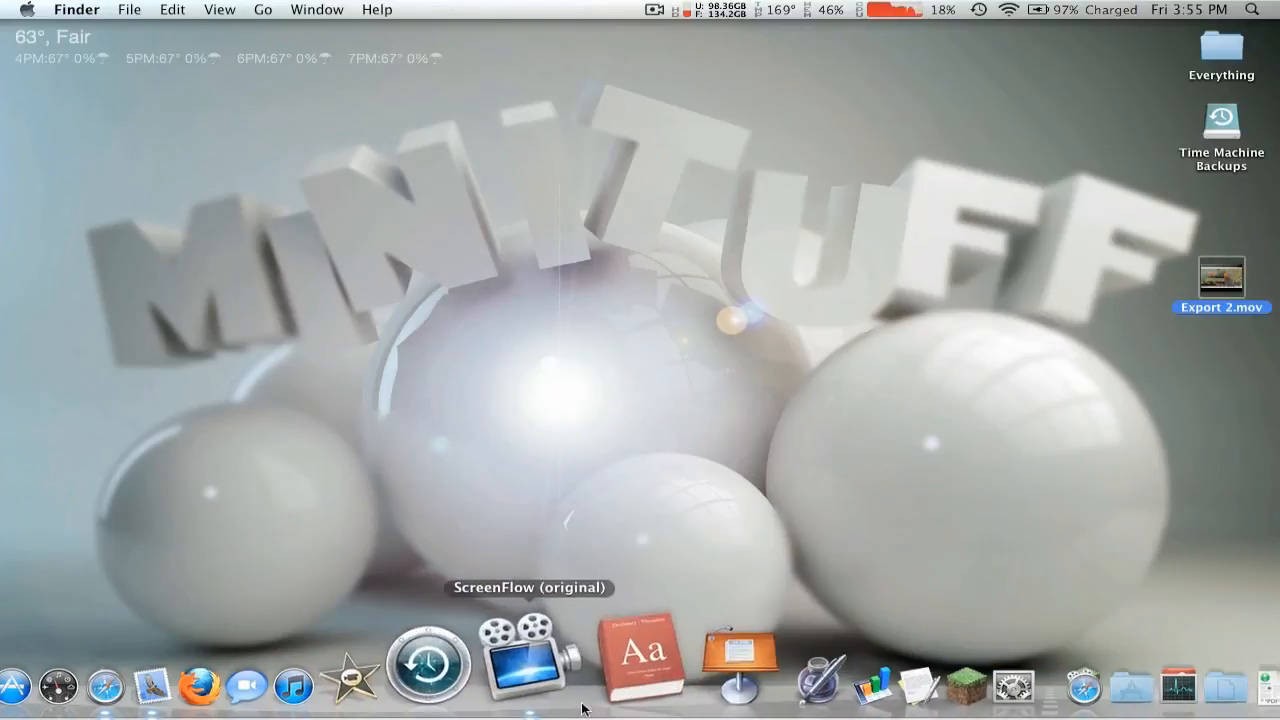
left_click(532, 664)
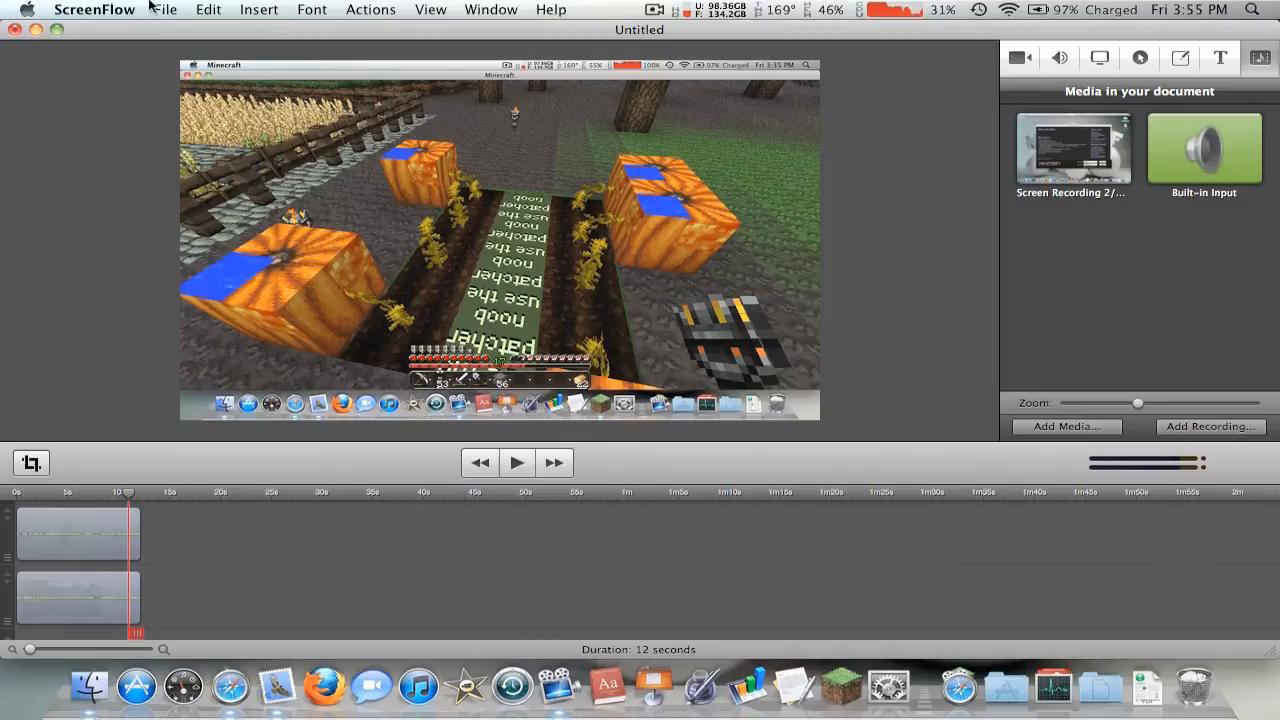
left_click(164, 8)
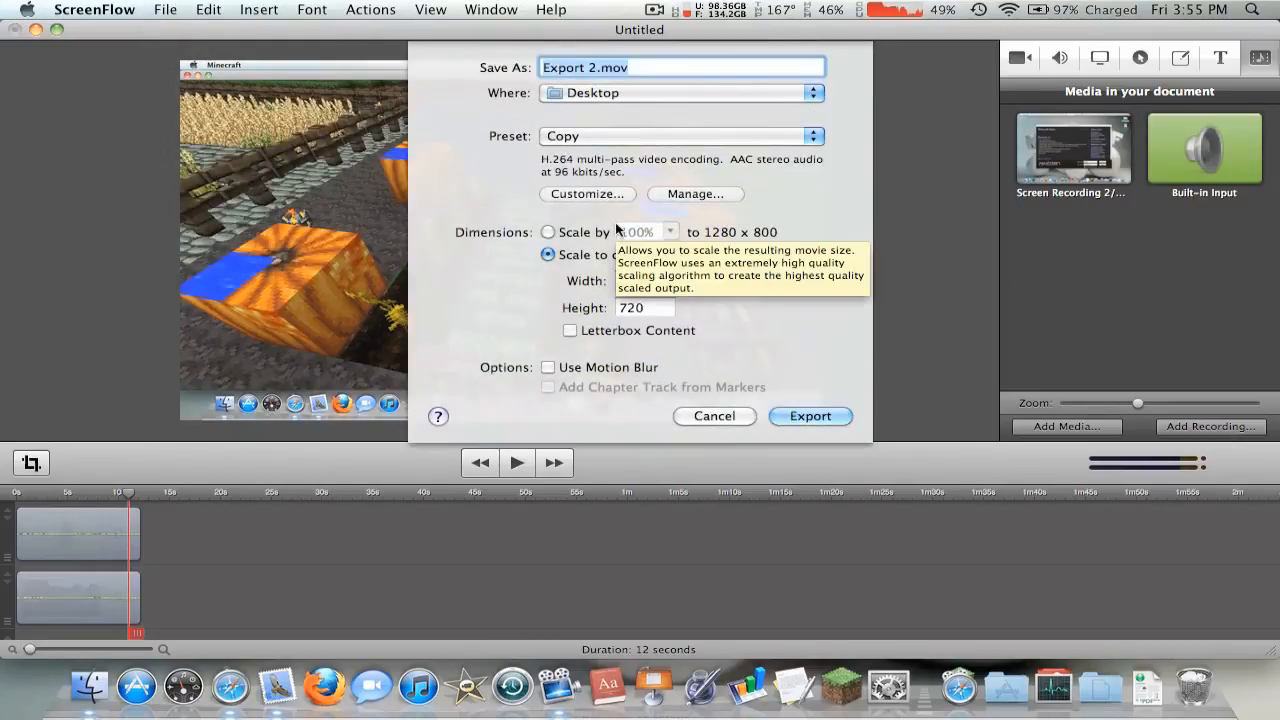
mouse_move(570, 98)
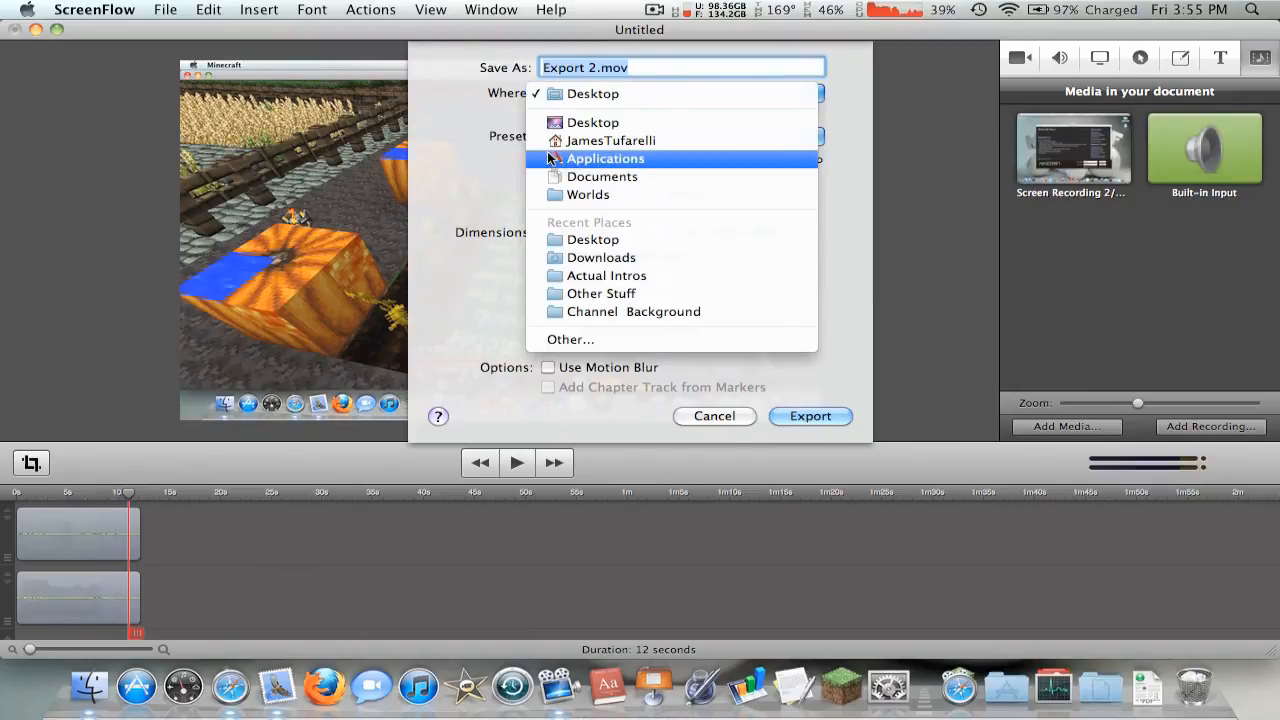
left_click(592, 122)
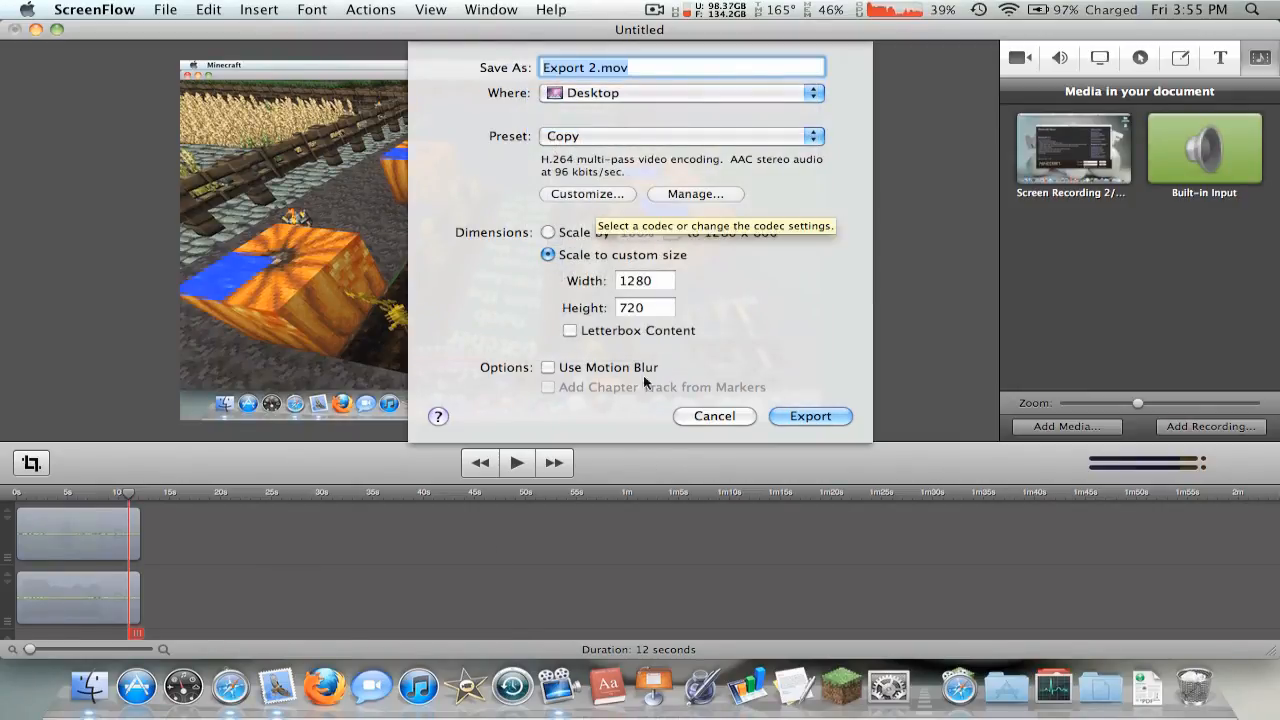
left_click(714, 416)
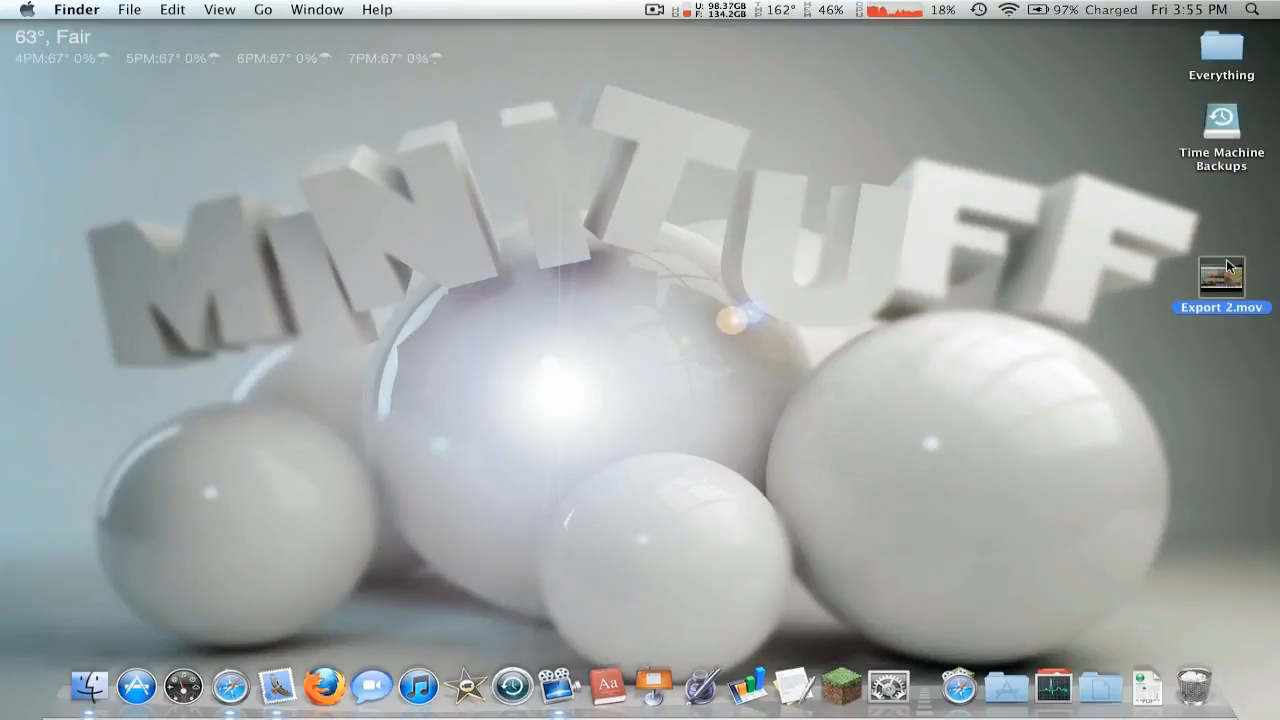
mouse_move(1116, 206)
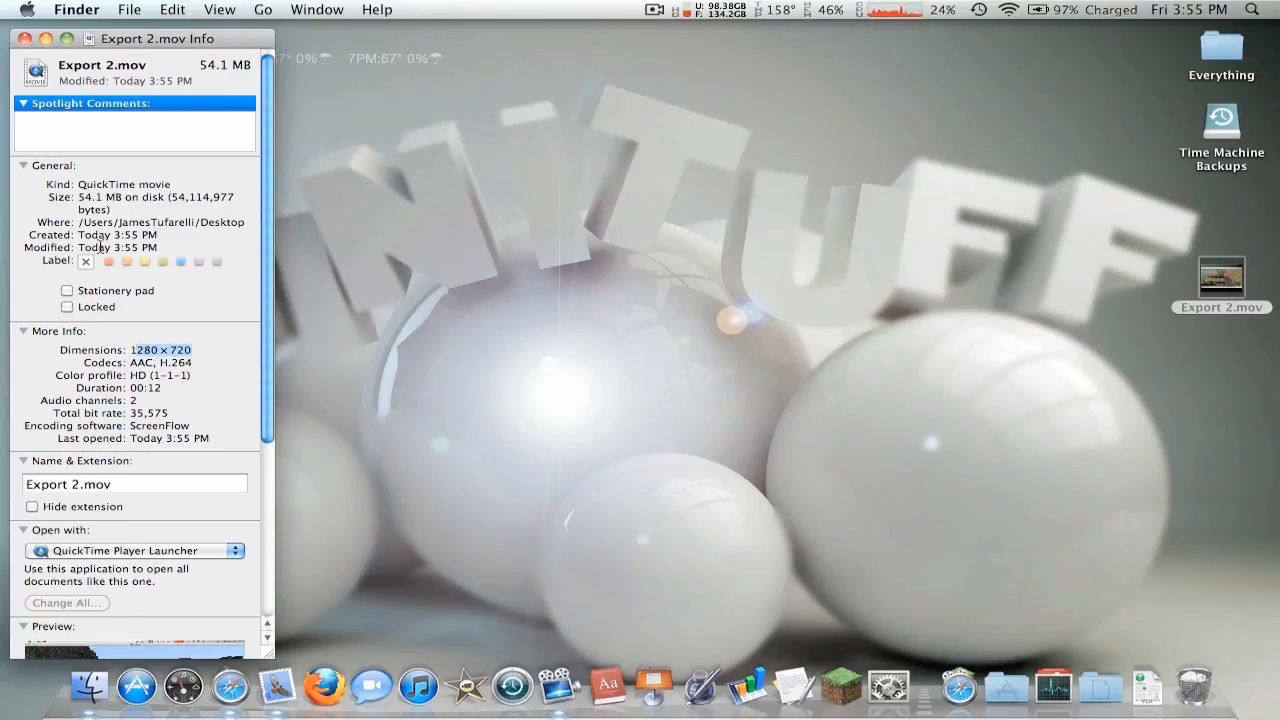
double_click(1220, 280)
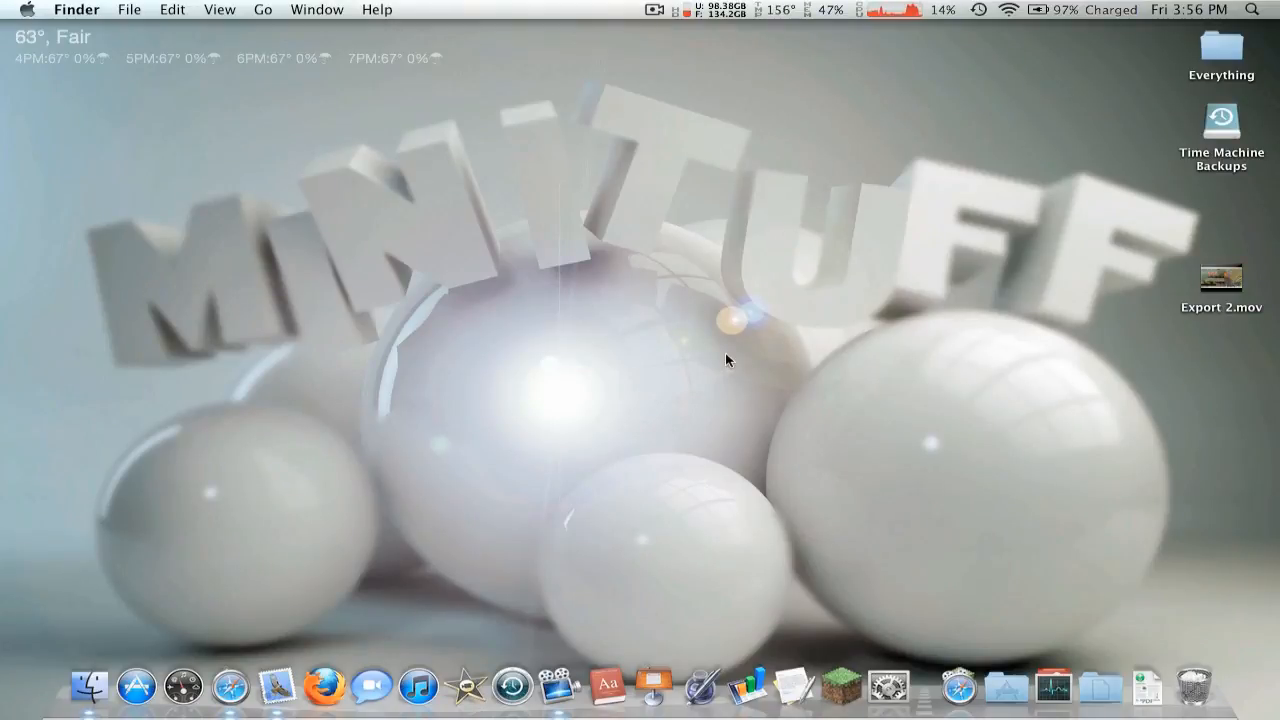
mouse_move(992, 366)
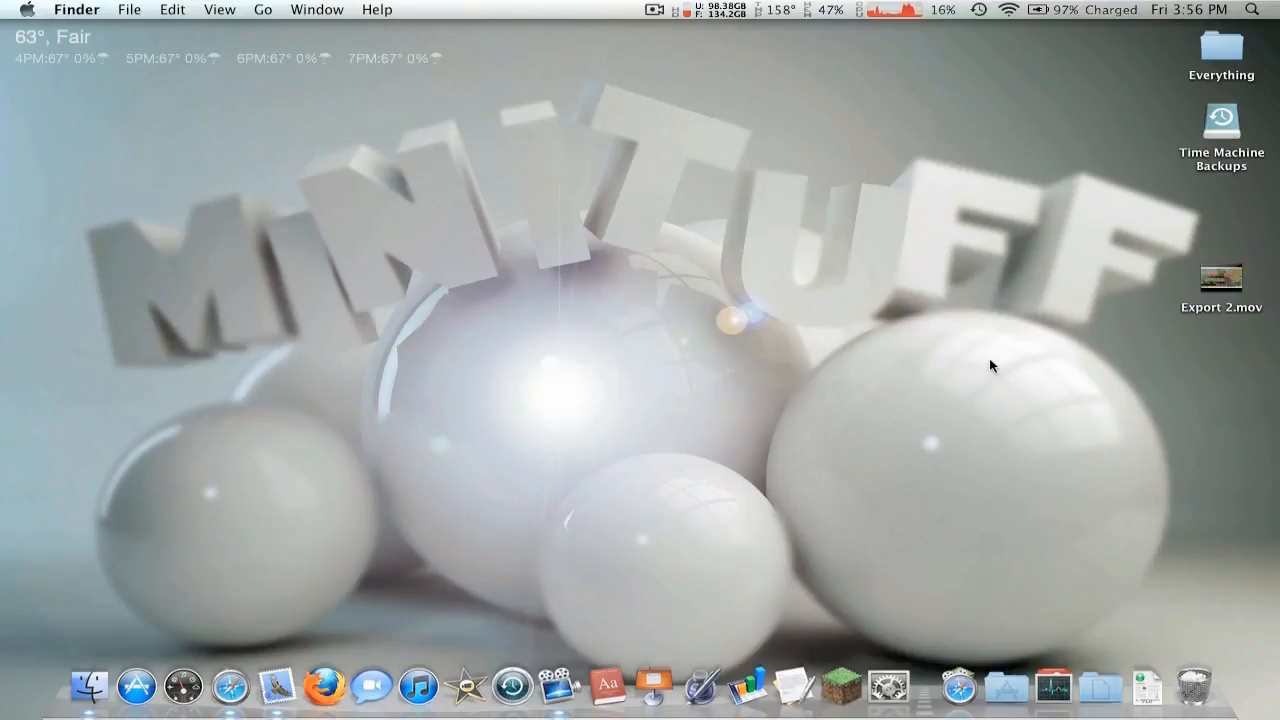
left_click(1220, 280)
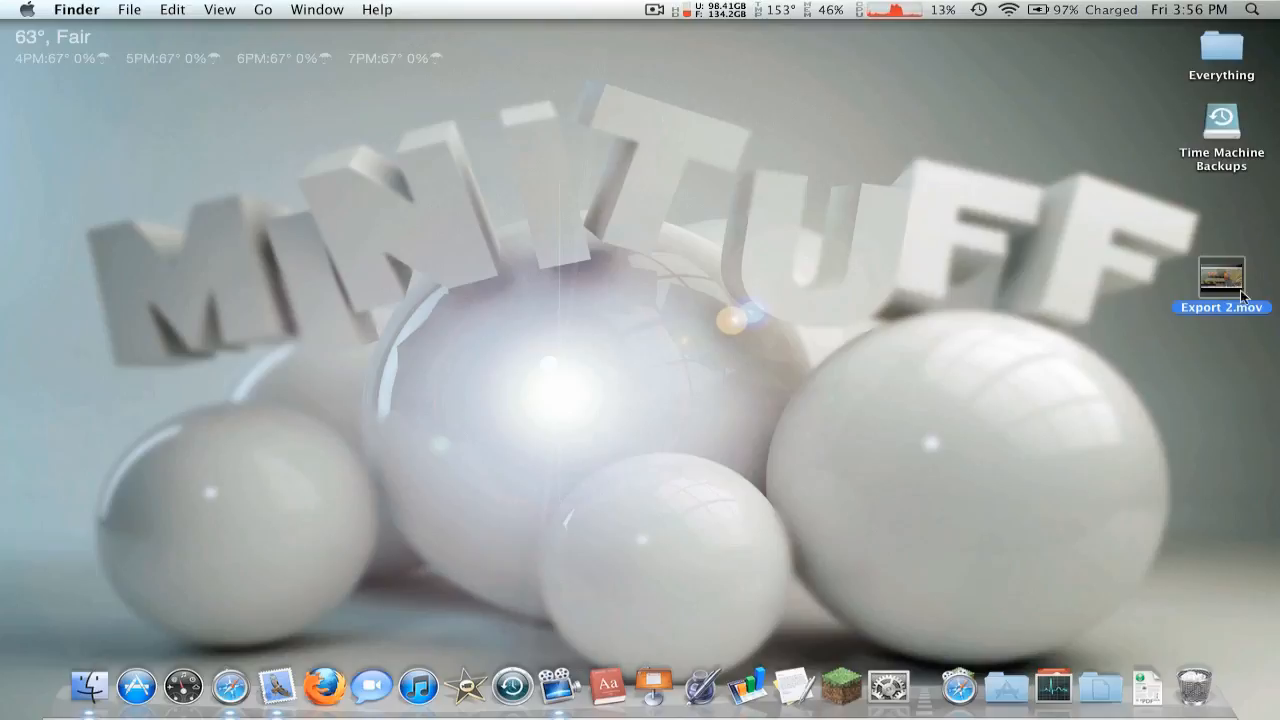